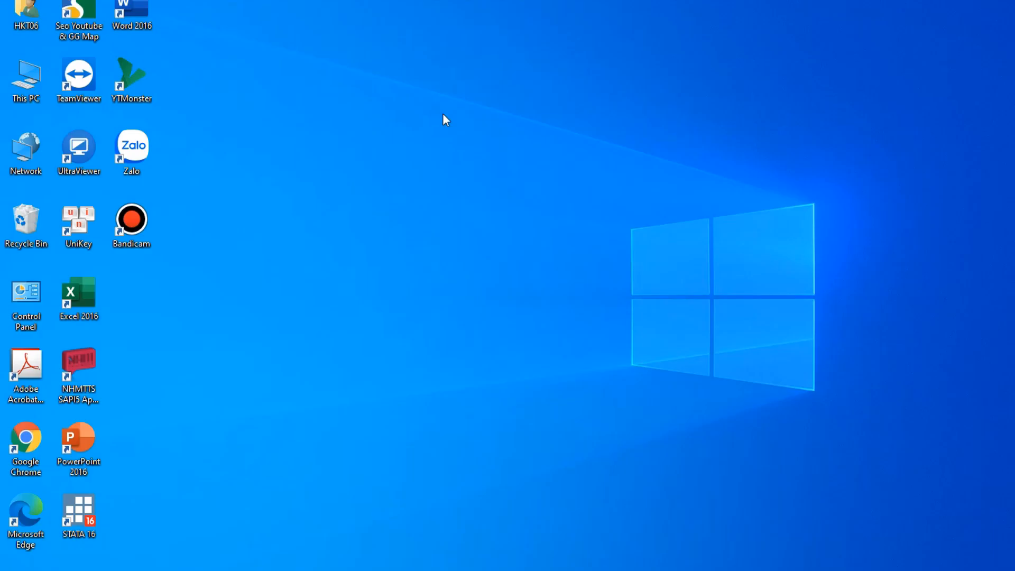
- Launch Stata 16 and load auto.dta from the example datasets list
click(78, 518)
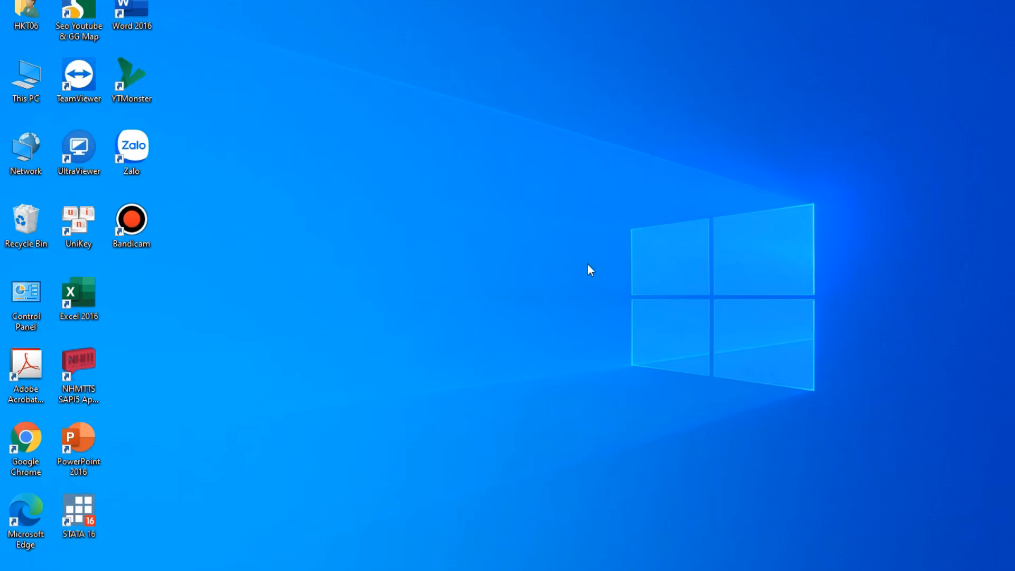
double_click(79, 513)
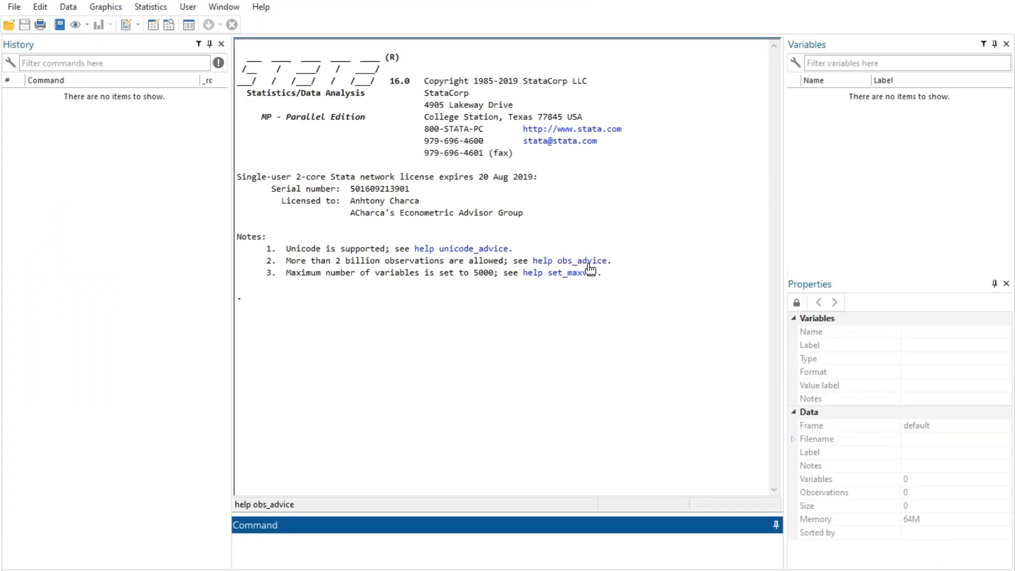
click(16, 6)
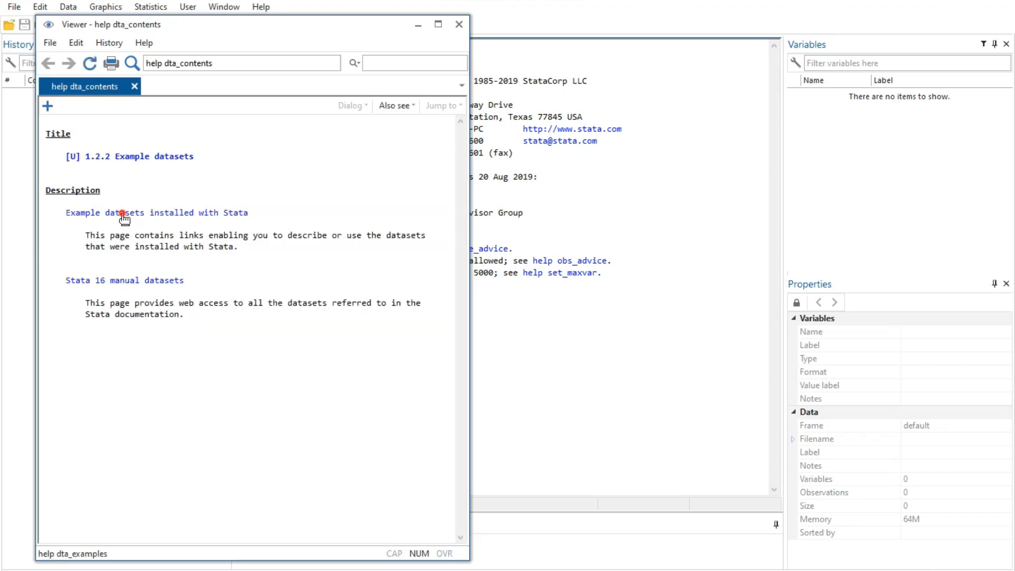
click(123, 213)
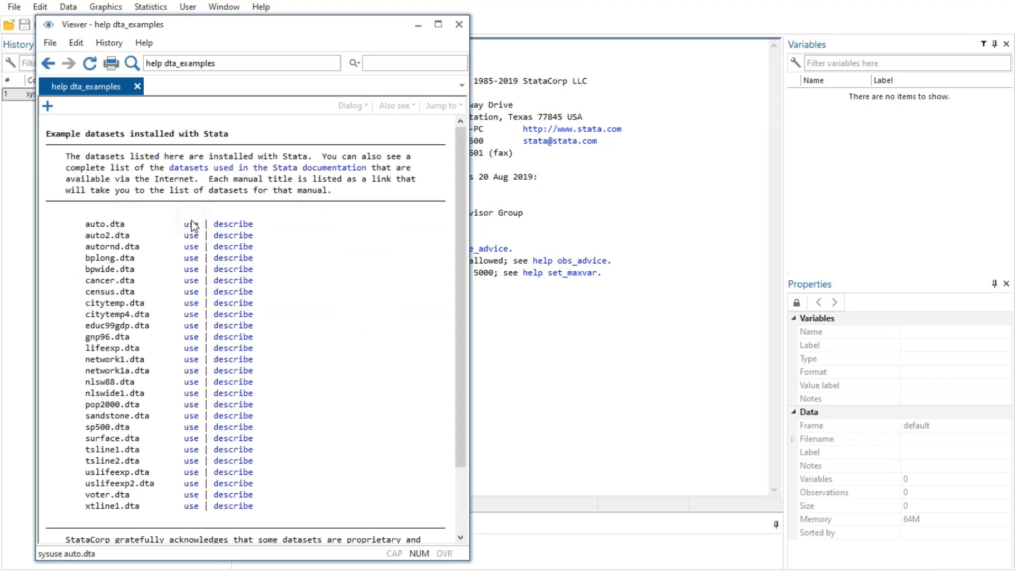
click(189, 223)
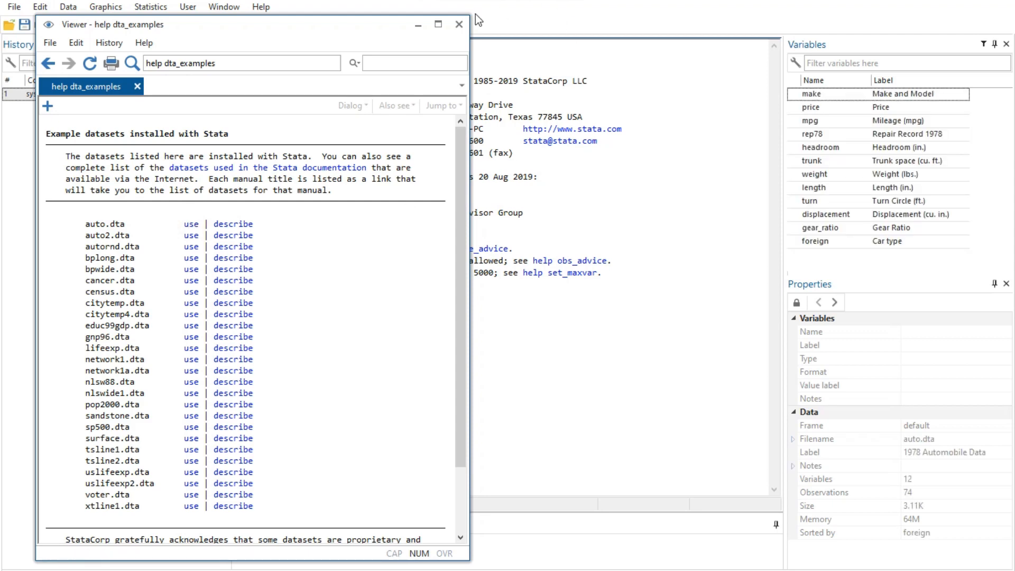
click(458, 25)
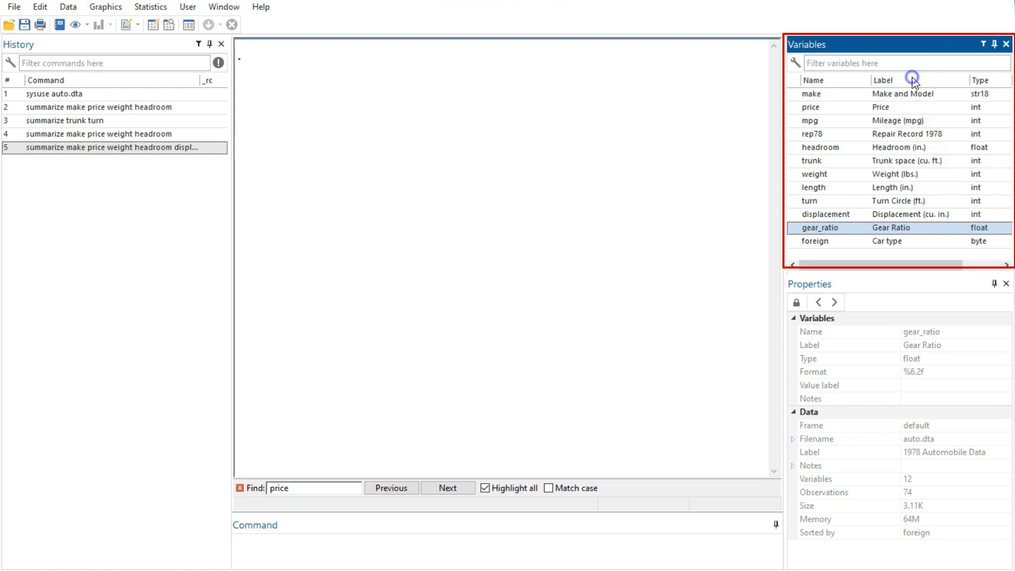
- Hide the Type column and summarize mpg, trunk, turn, displacement, gear_ratio, foreign, price, make
right_click(913, 80)
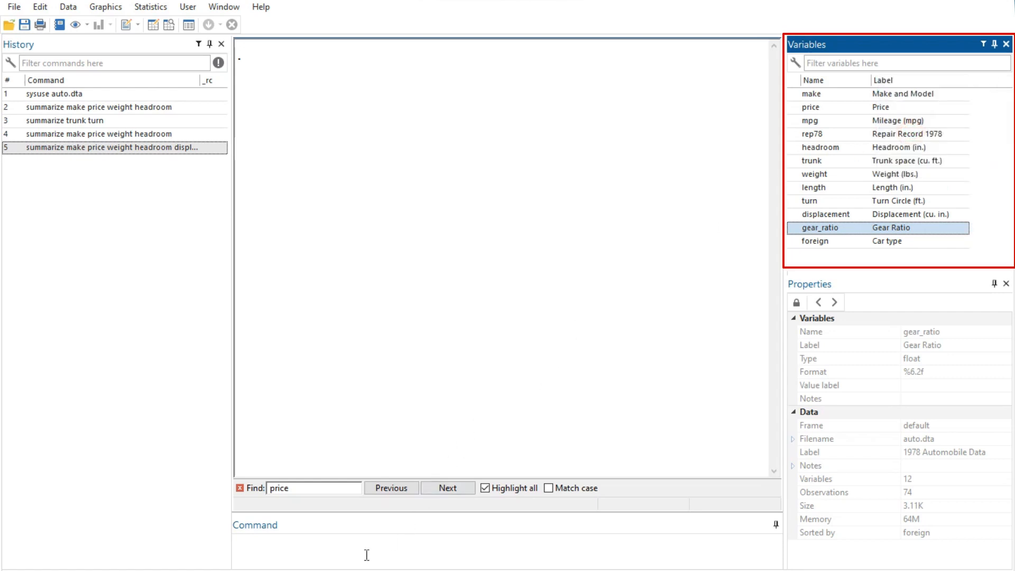
text(summarize)
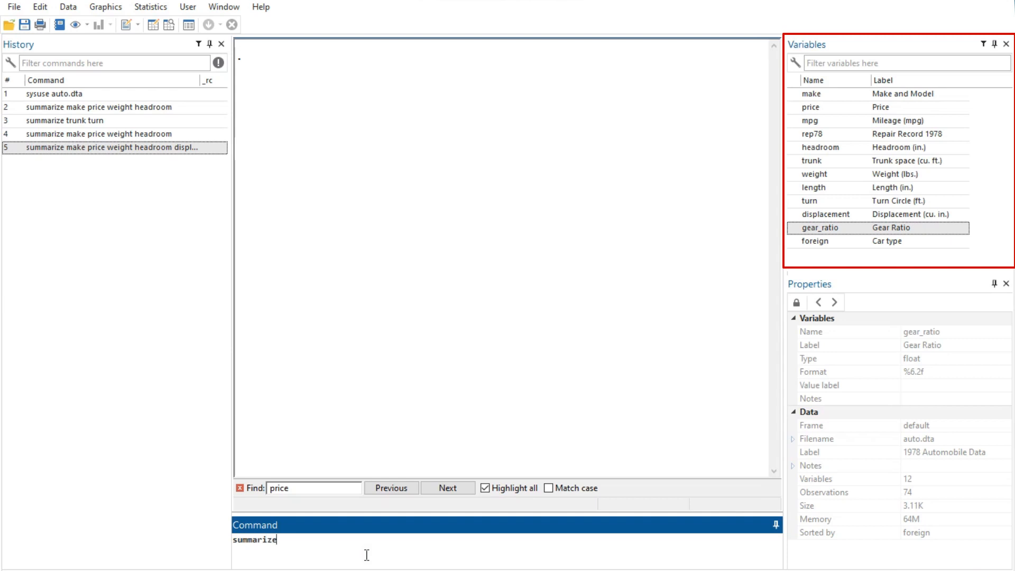
click(819, 147)
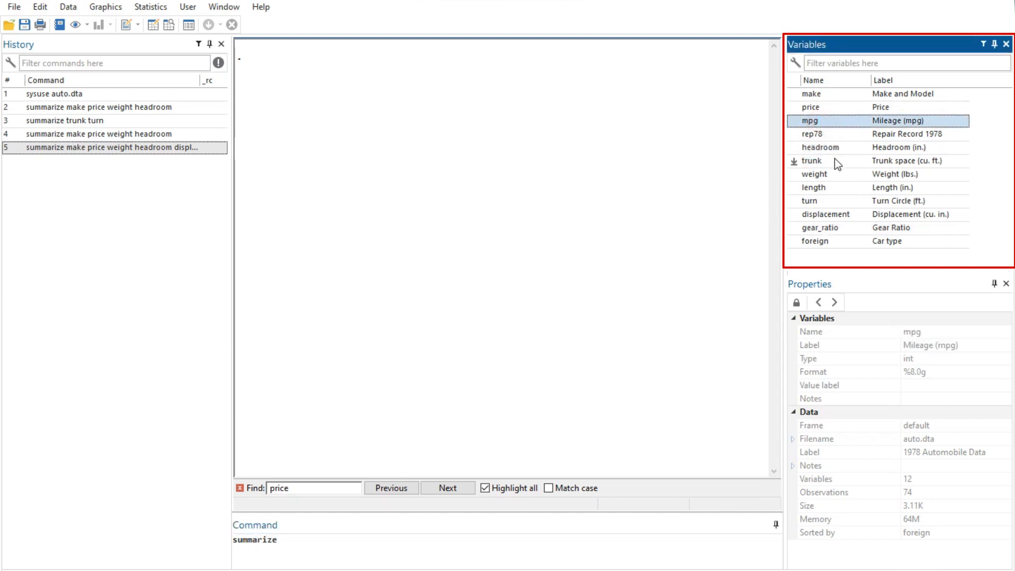
click(832, 161)
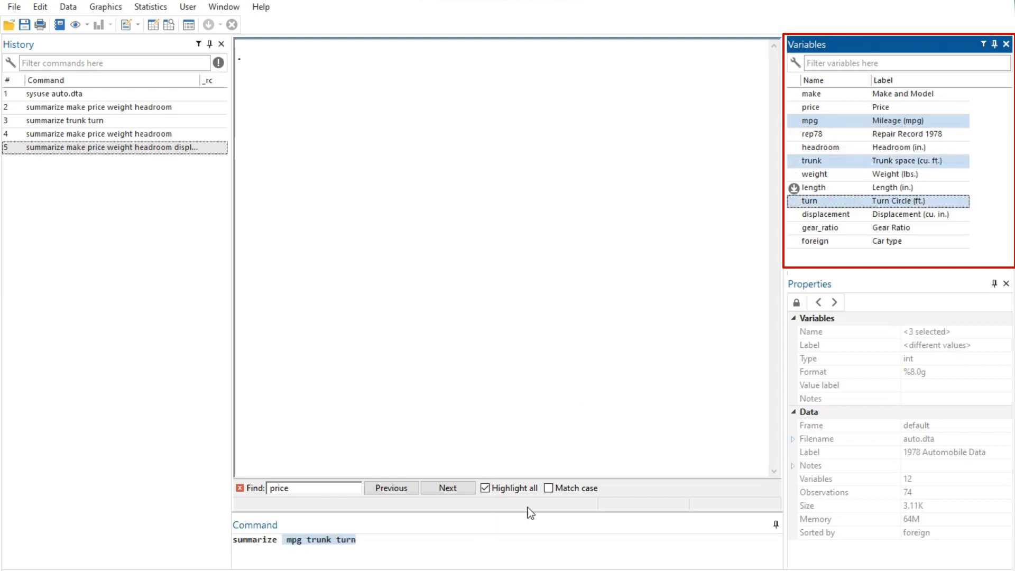
click(825, 214)
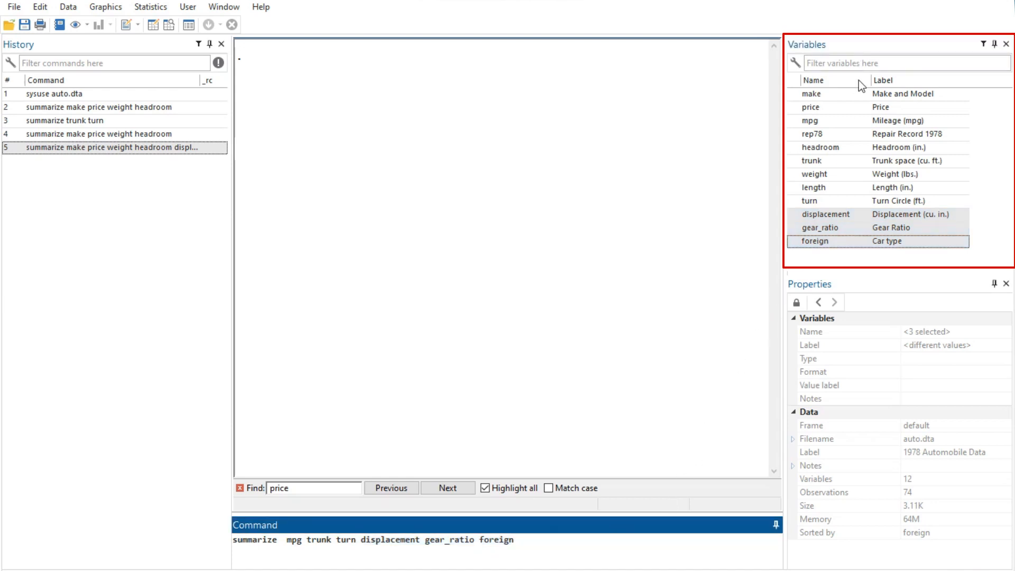
click(824, 106)
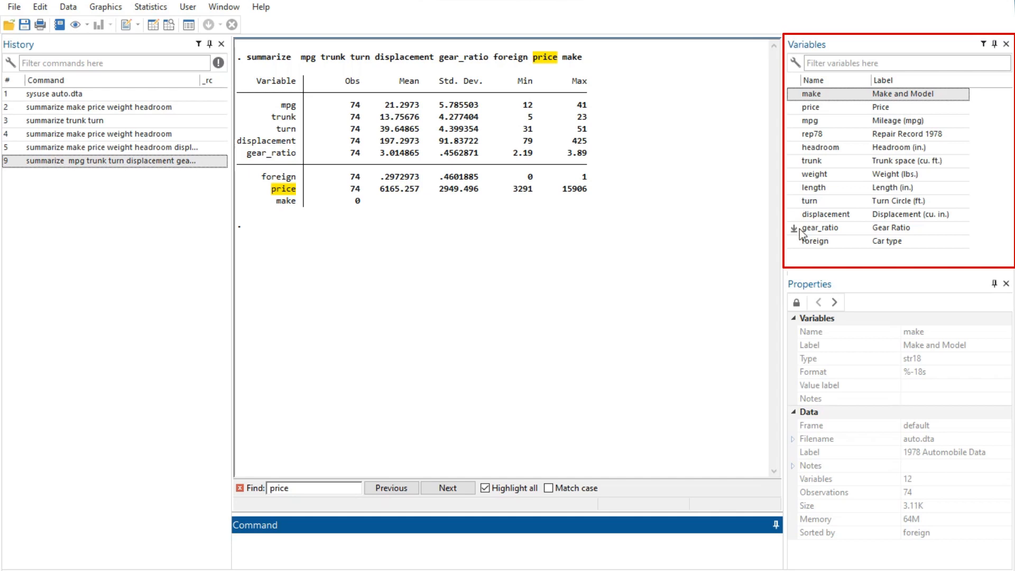
- Run sum on weight, rep78, mpg and displacement from the Command box
click(813, 174)
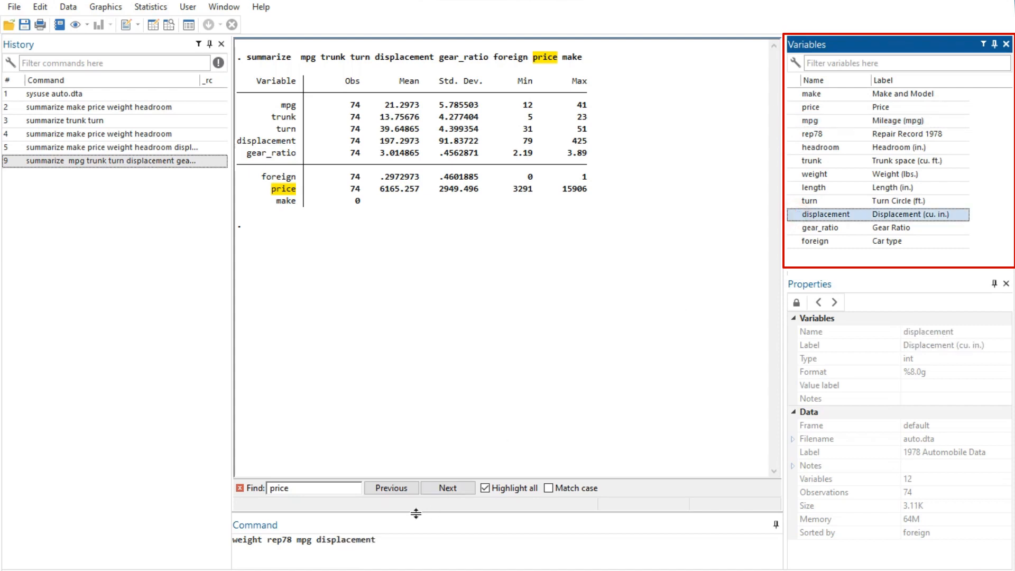
click(428, 541)
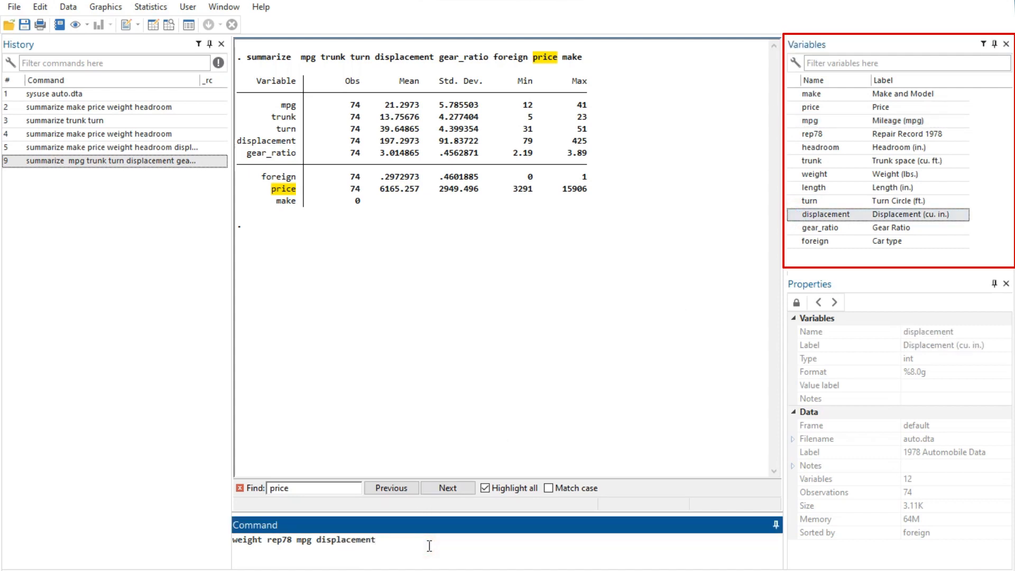
text(sum)
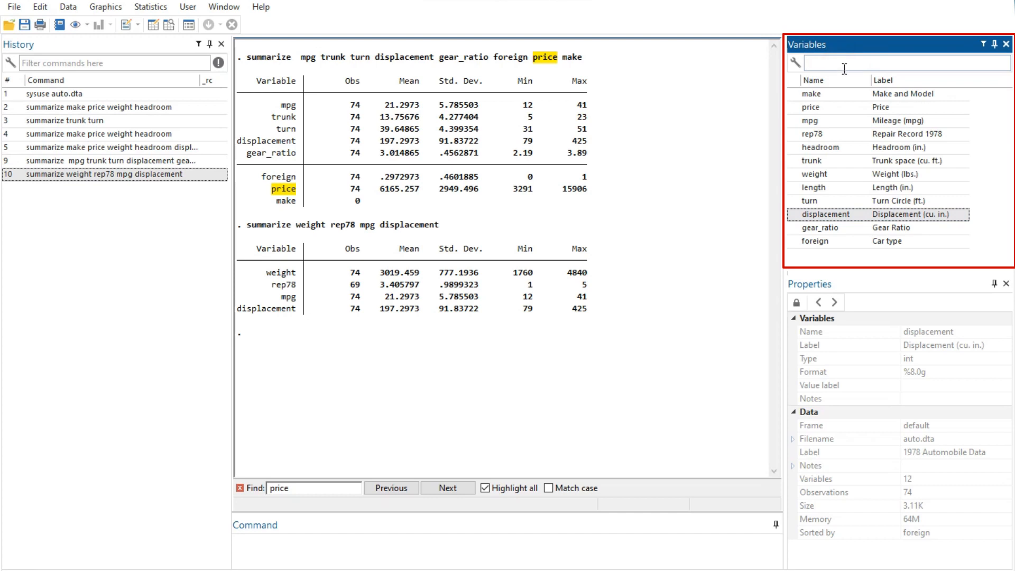
- Filter the variable list to find trunk and make, and prepare 'summarize trunk make'
text(m)
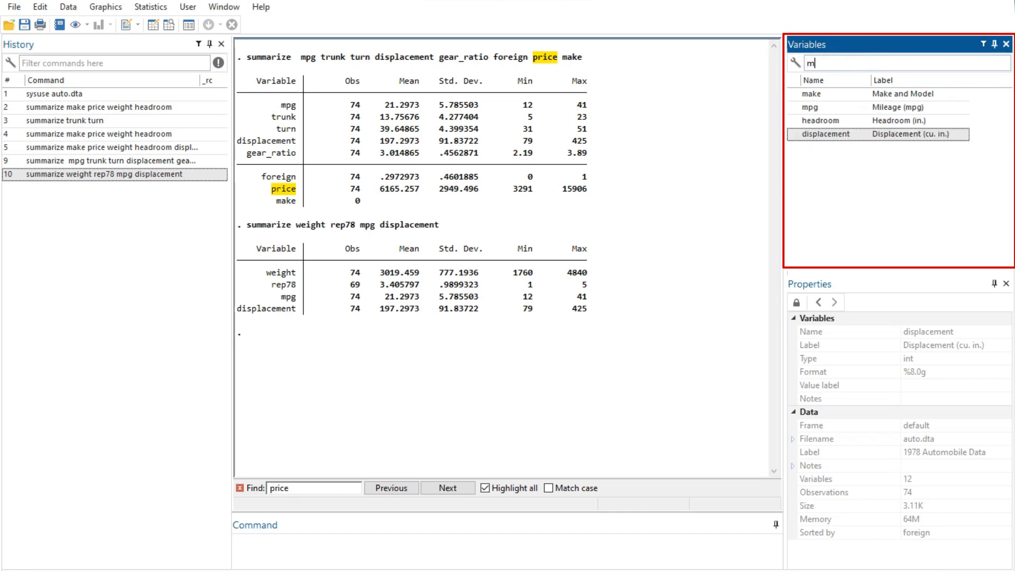
text(ake)
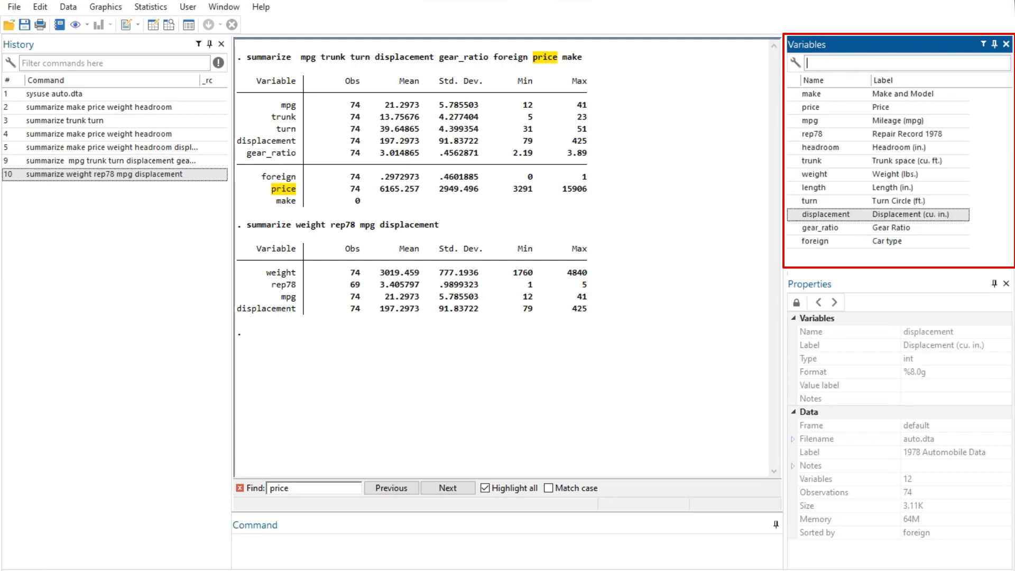
text(tr)
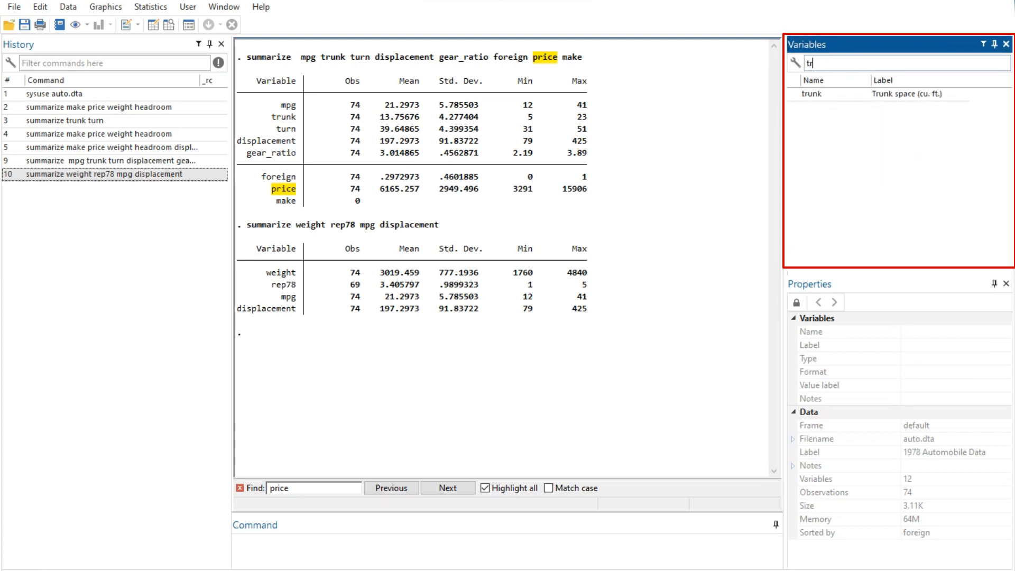
click(809, 93)
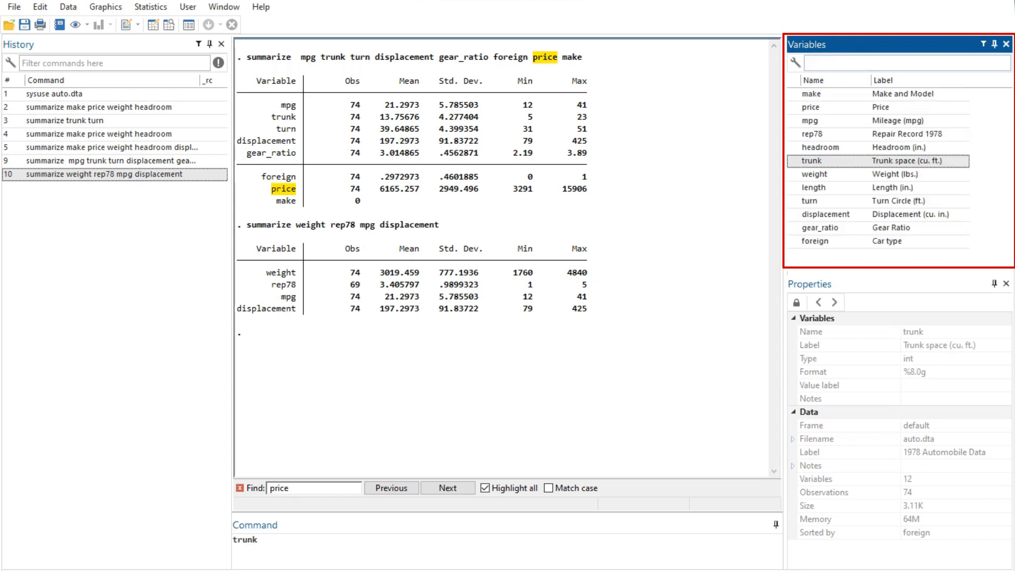
text(make)
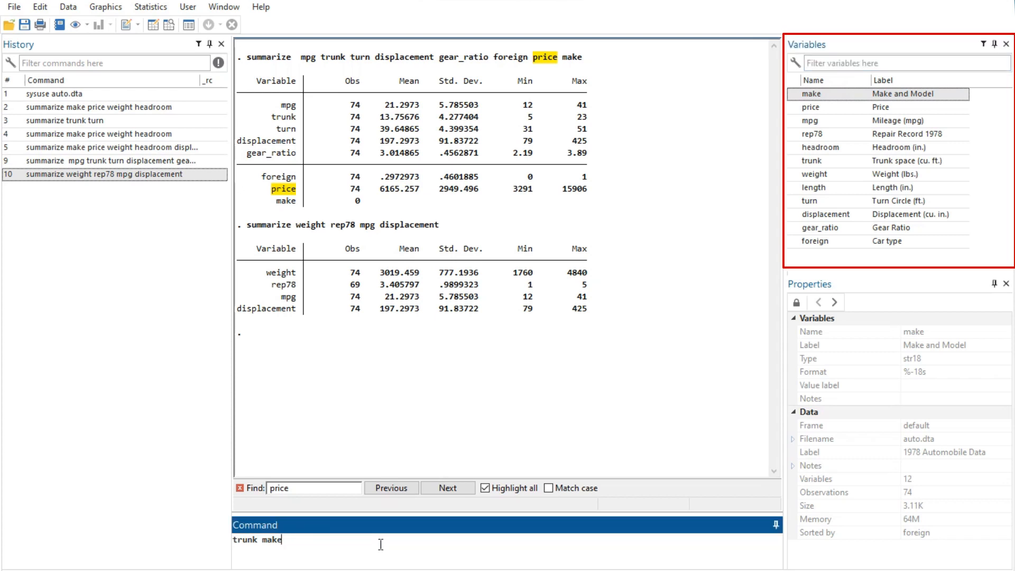
text(summarize)
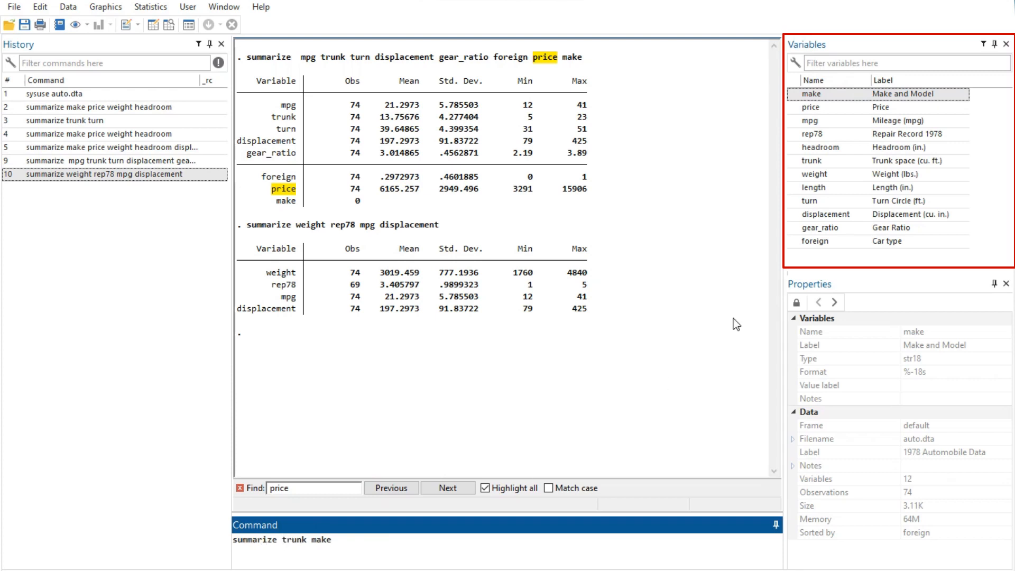
mouse_move(836, 81)
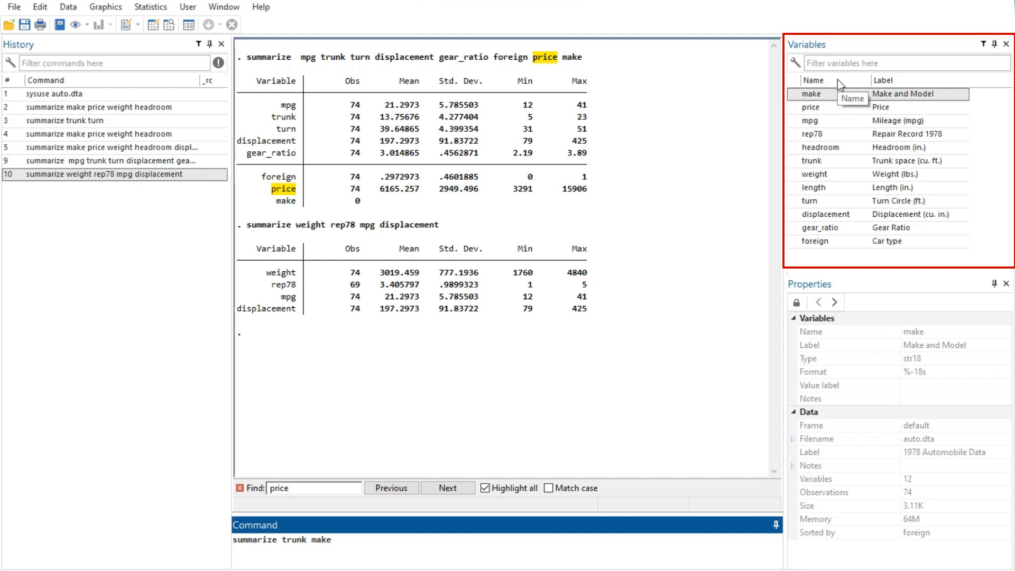
- Sort variables by name, restore dataset order, and run summarize trunk make
click(814, 80)
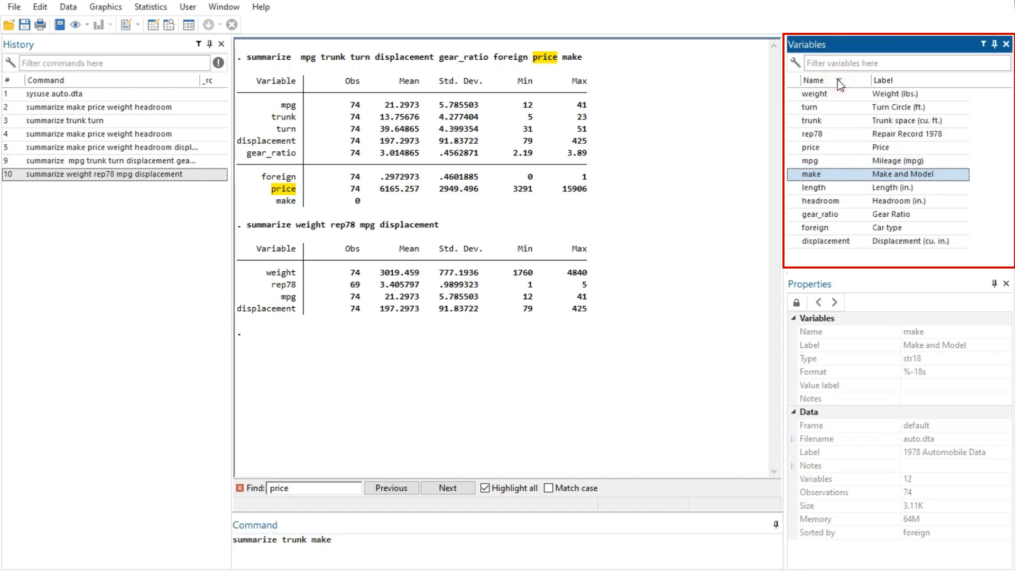
click(830, 80)
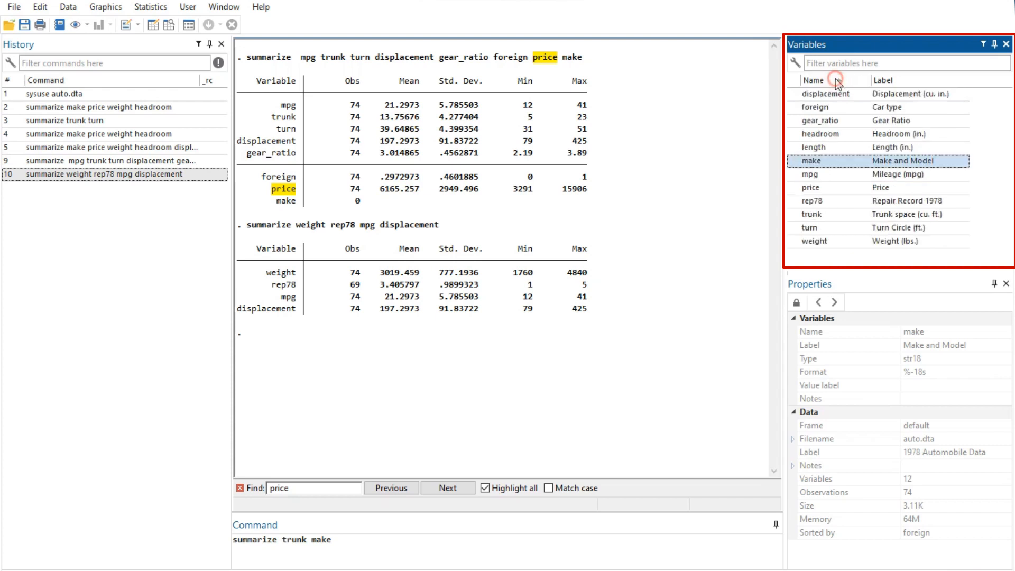
click(883, 80)
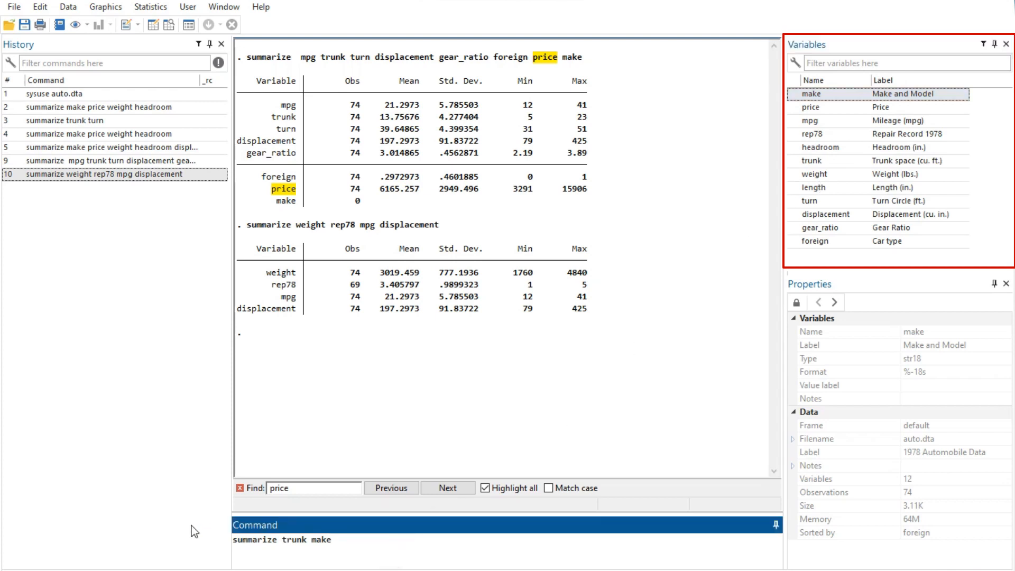
click(241, 488)
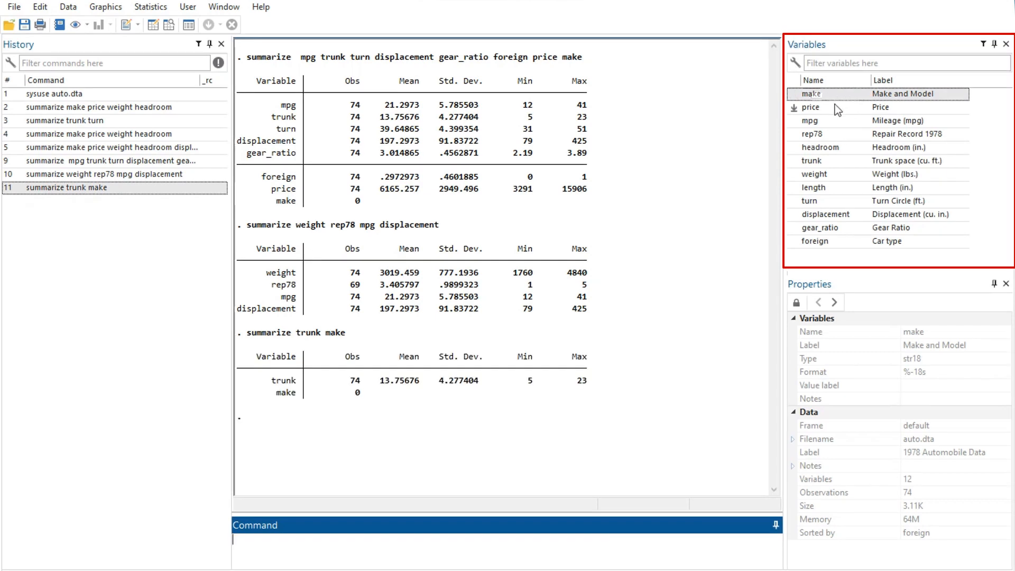
right_click(838, 94)
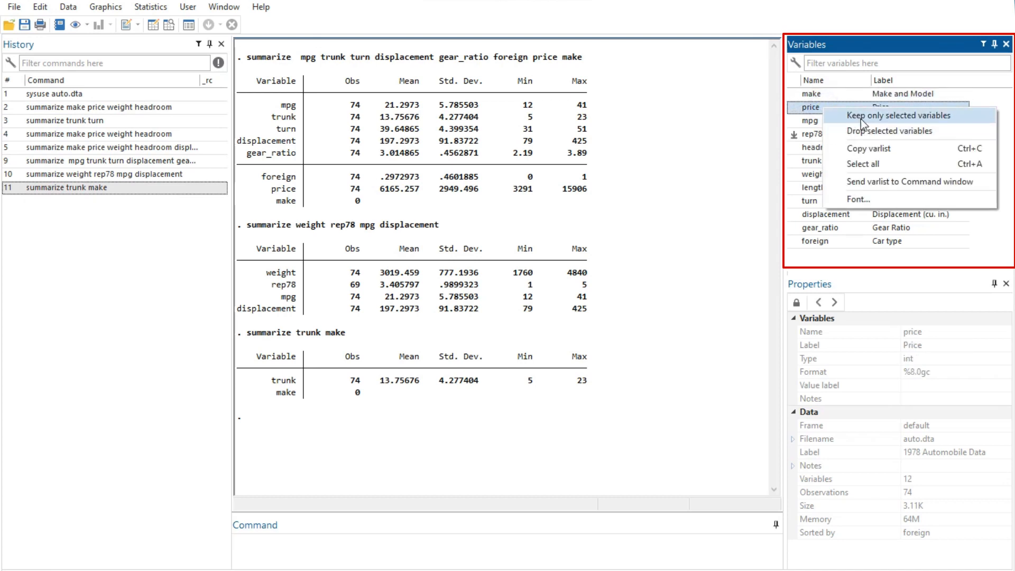
click(898, 115)
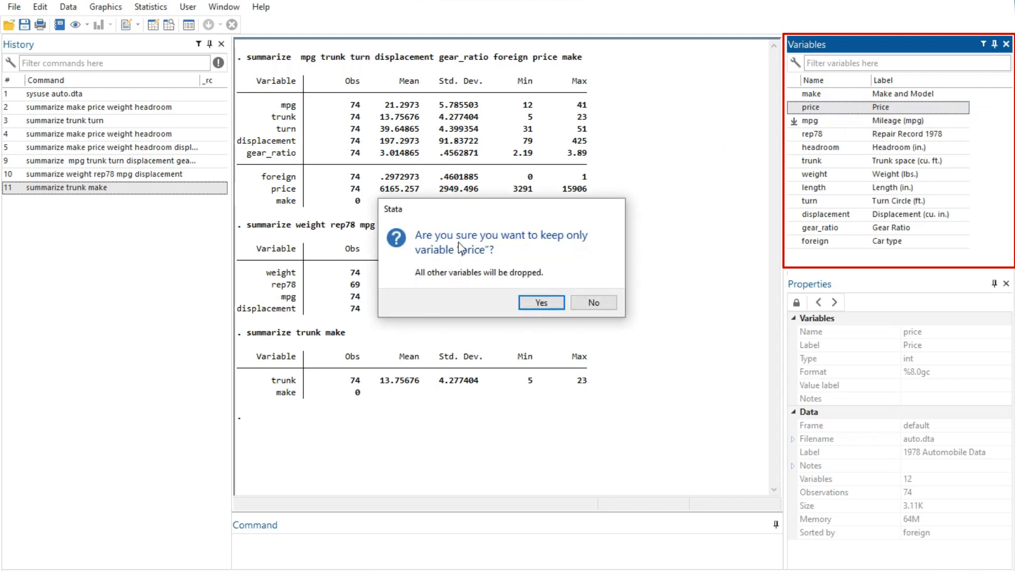
mouse_move(594, 303)
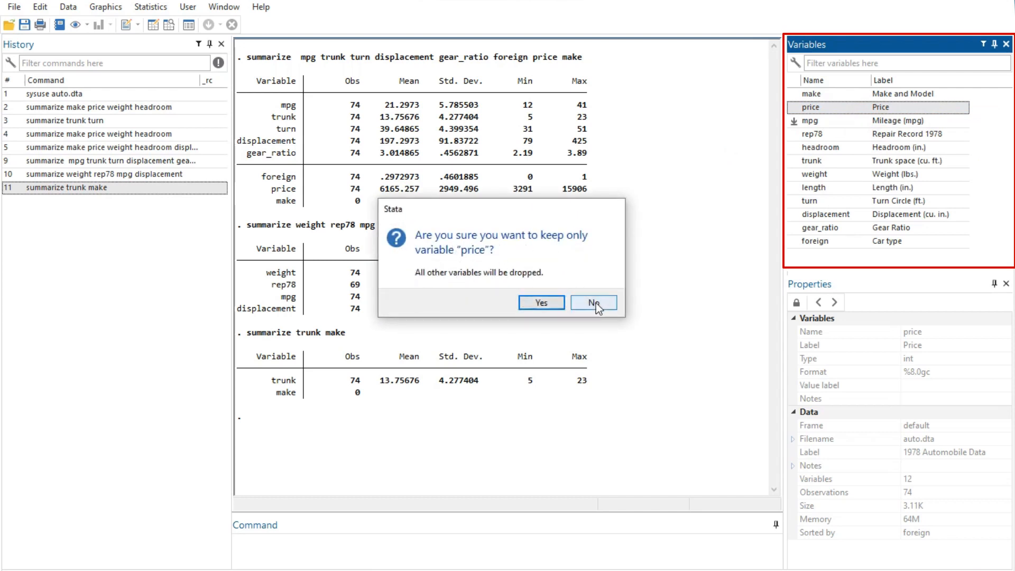
click(593, 303)
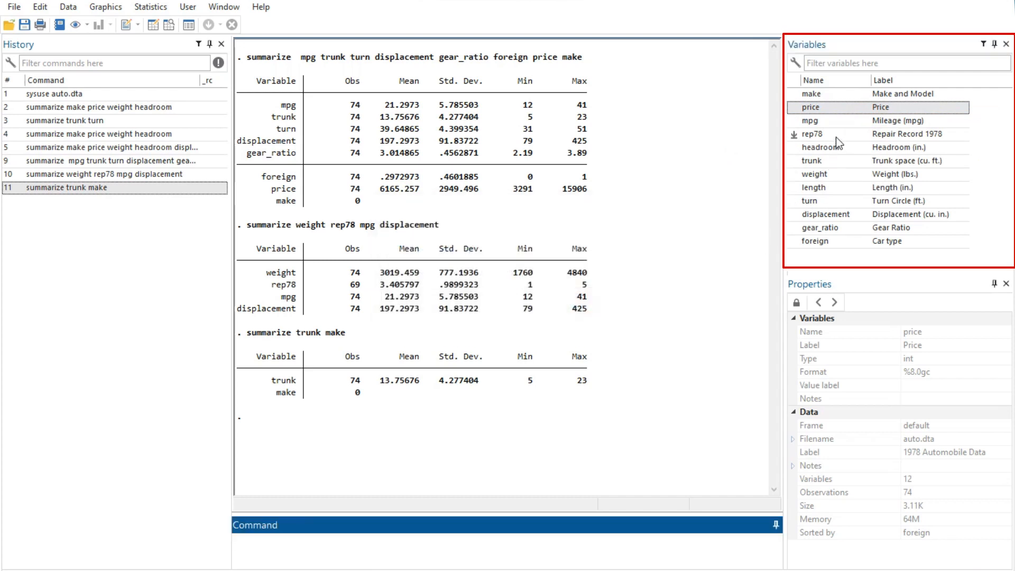
right_click(812, 134)
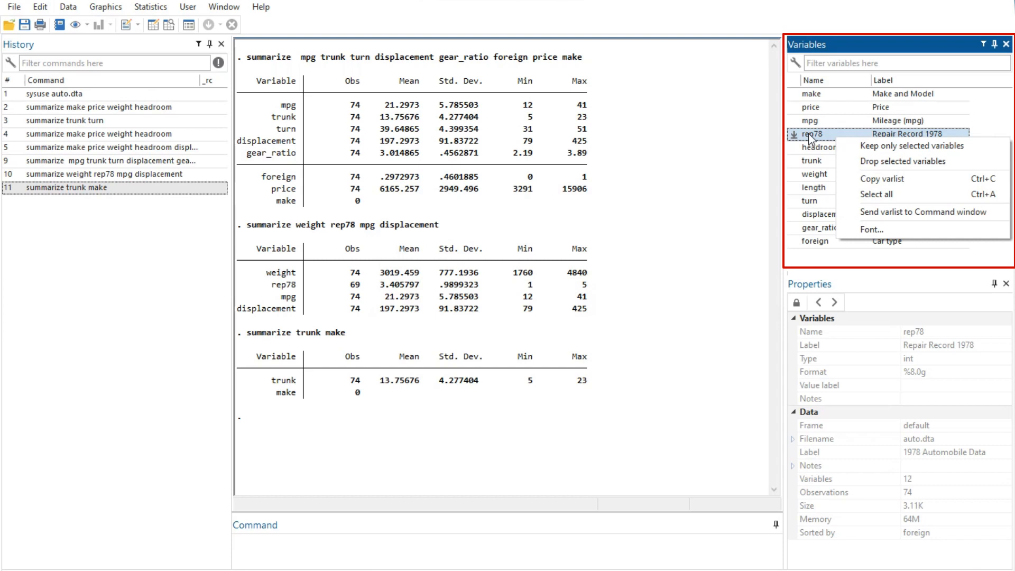
click(888, 168)
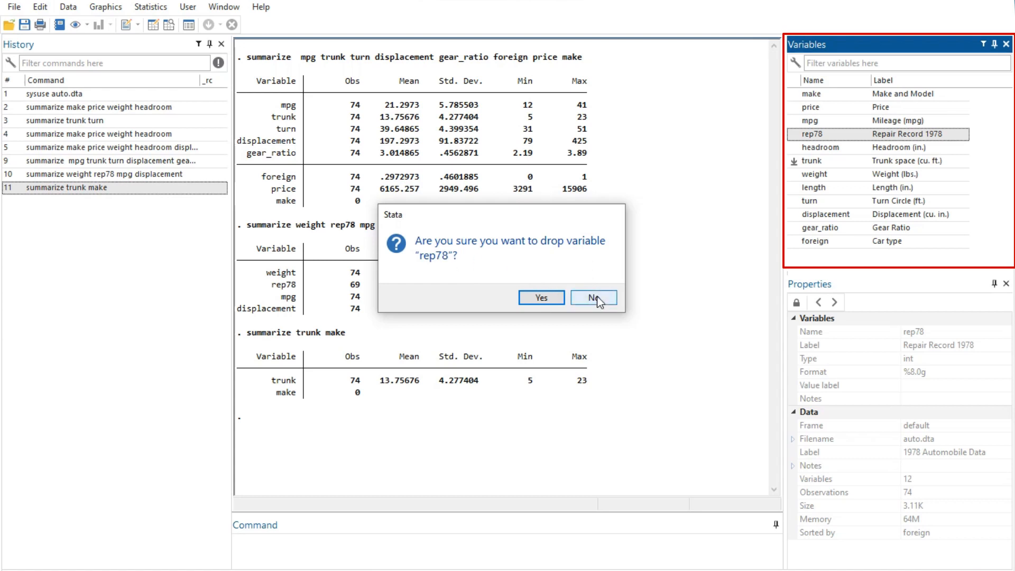
click(593, 298)
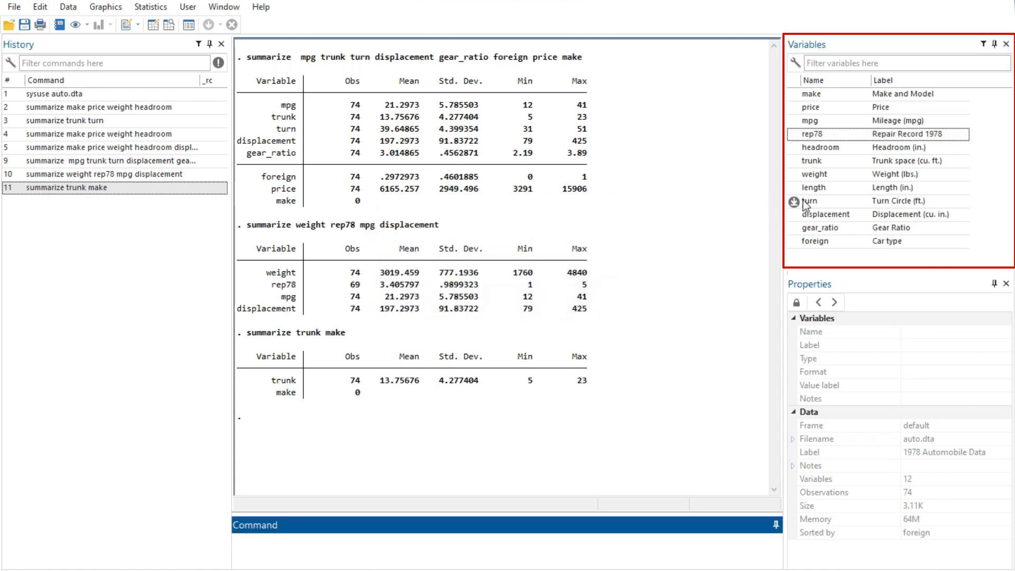
- Copy the length varlist into the Command window and run summarize length
right_click(812, 187)
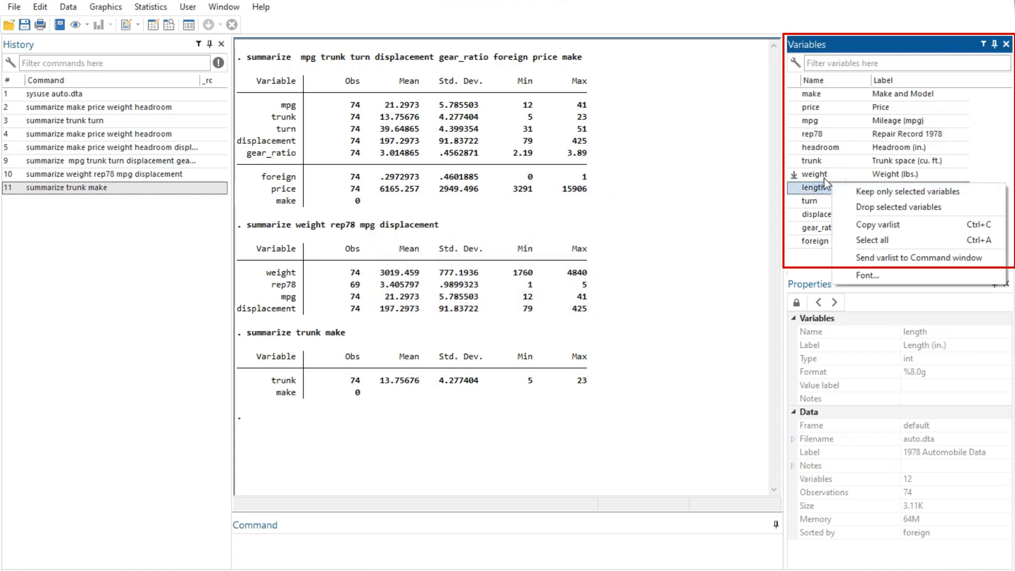
mouse_move(877, 224)
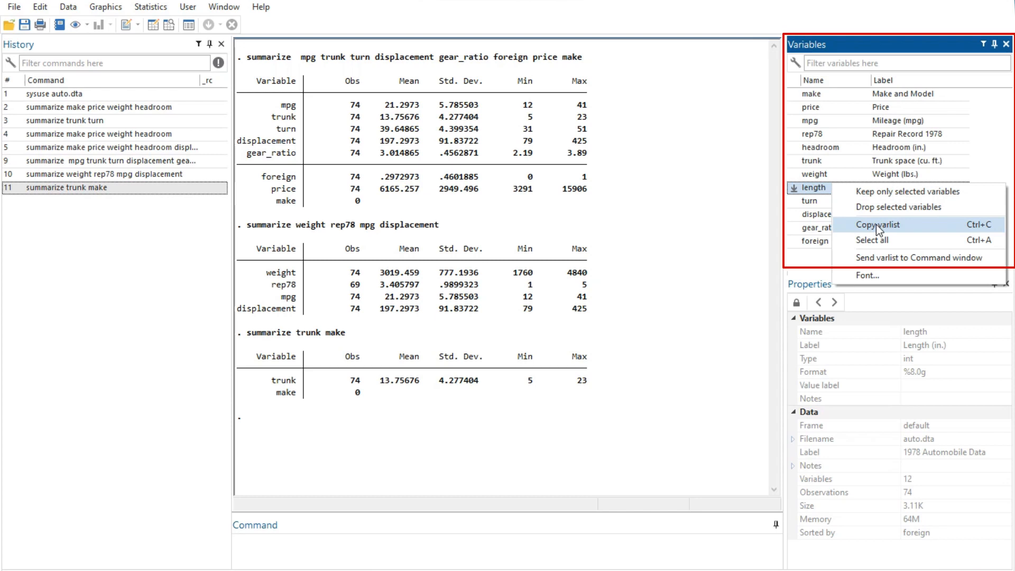
click(877, 224)
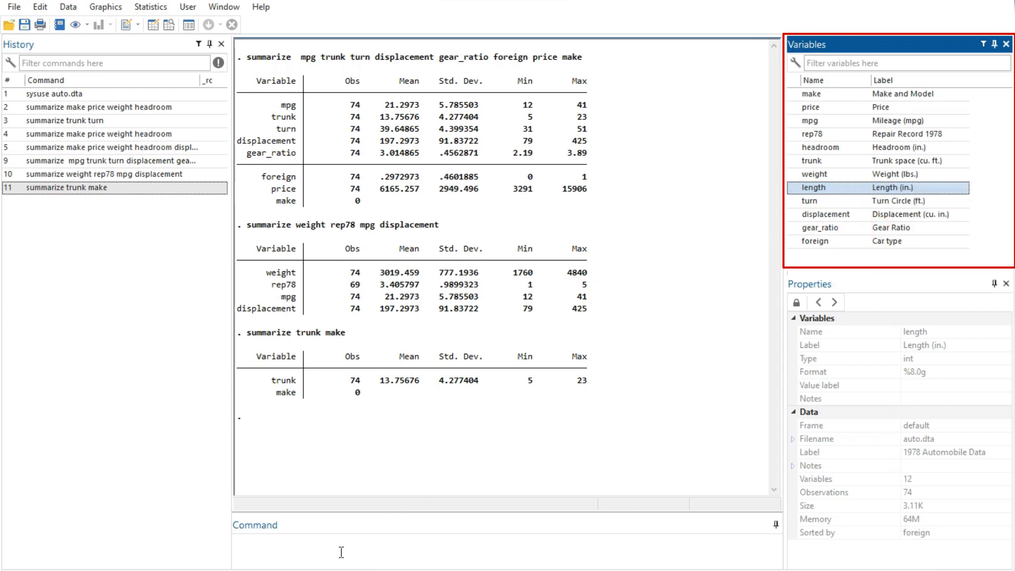
text(length)
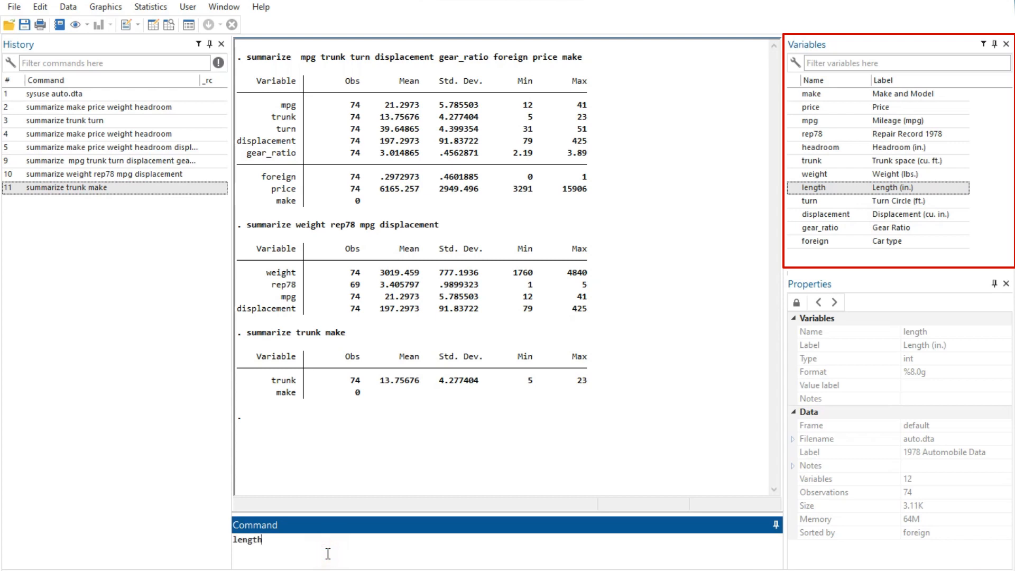
text(summ)
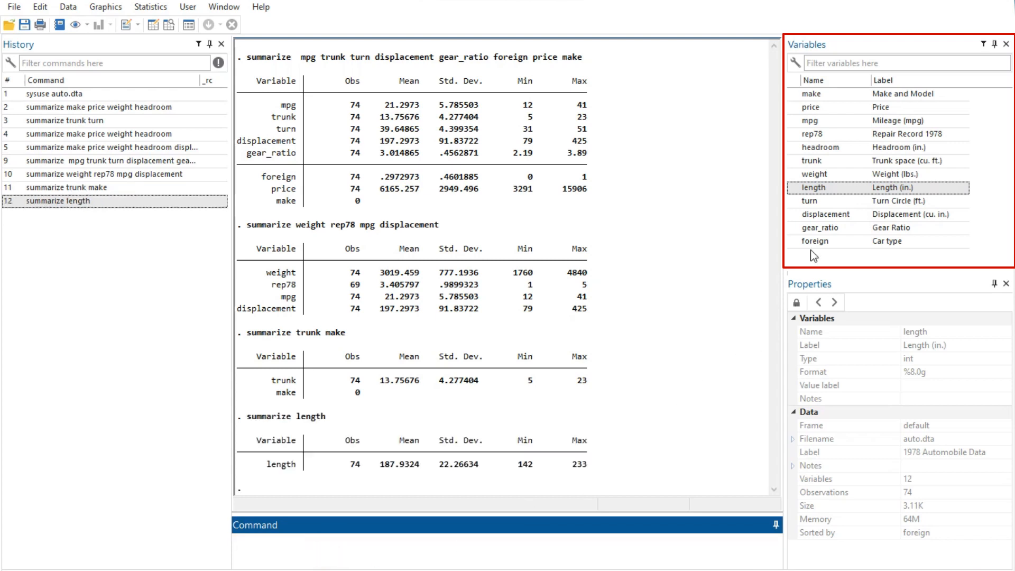
- Select all variables, then send turn's varlist to the Command window
right_click(822, 214)
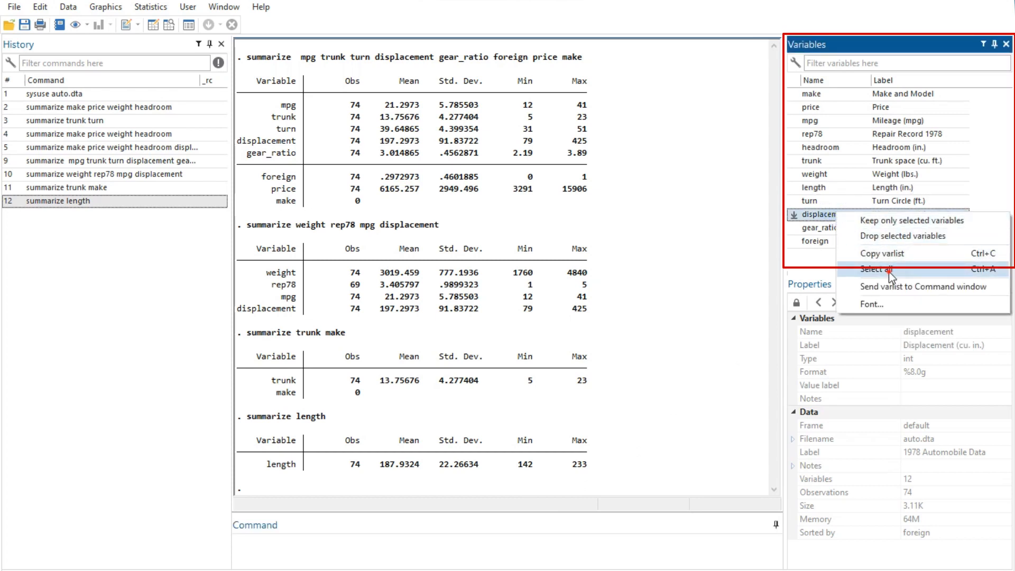
click(873, 269)
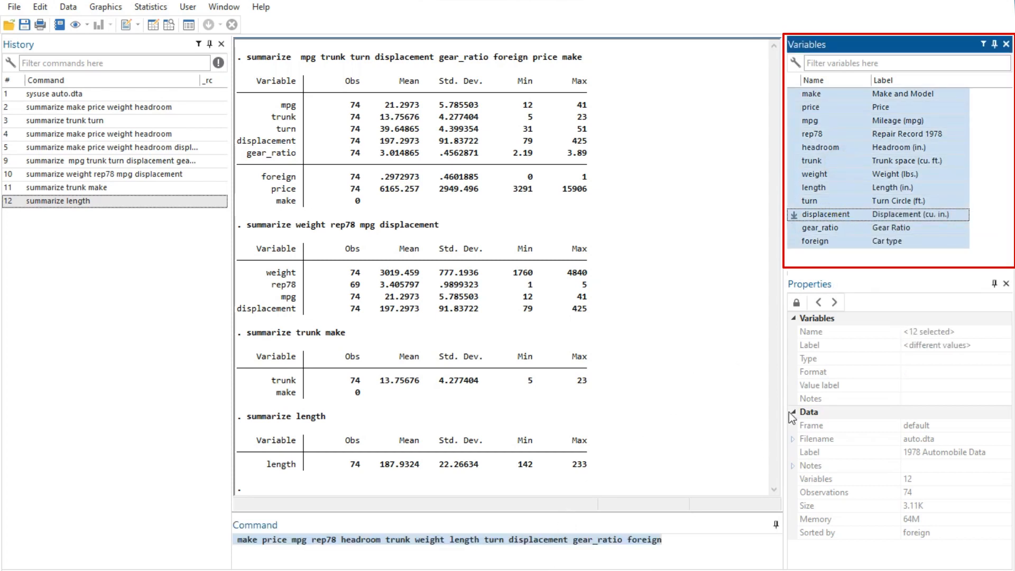
right_click(841, 196)
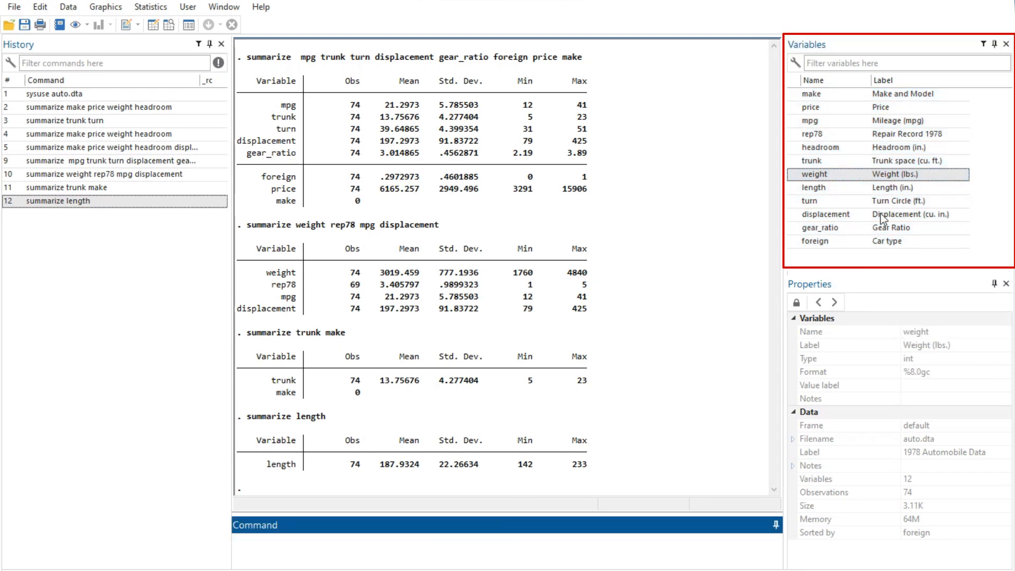
right_click(809, 201)
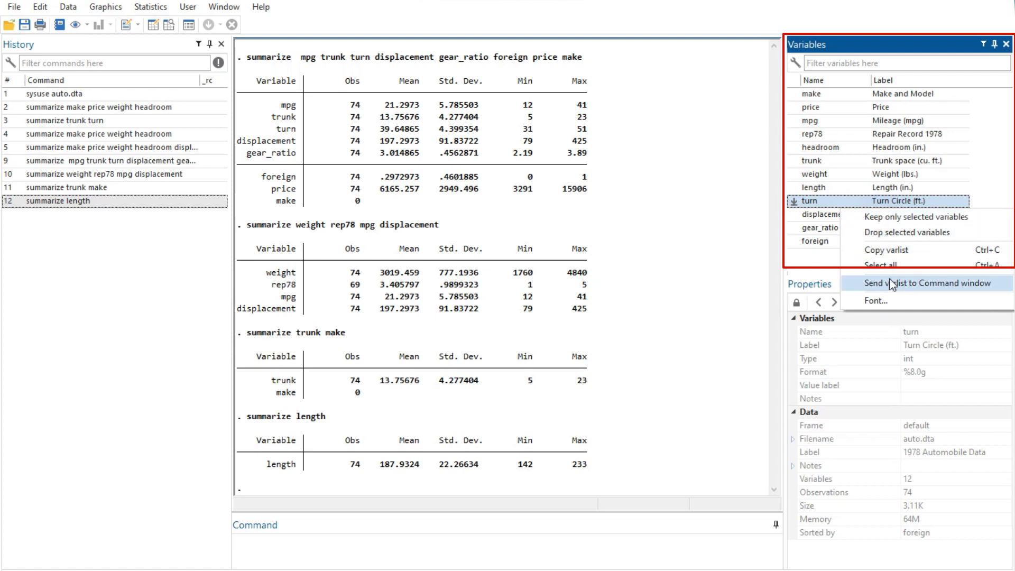
click(917, 283)
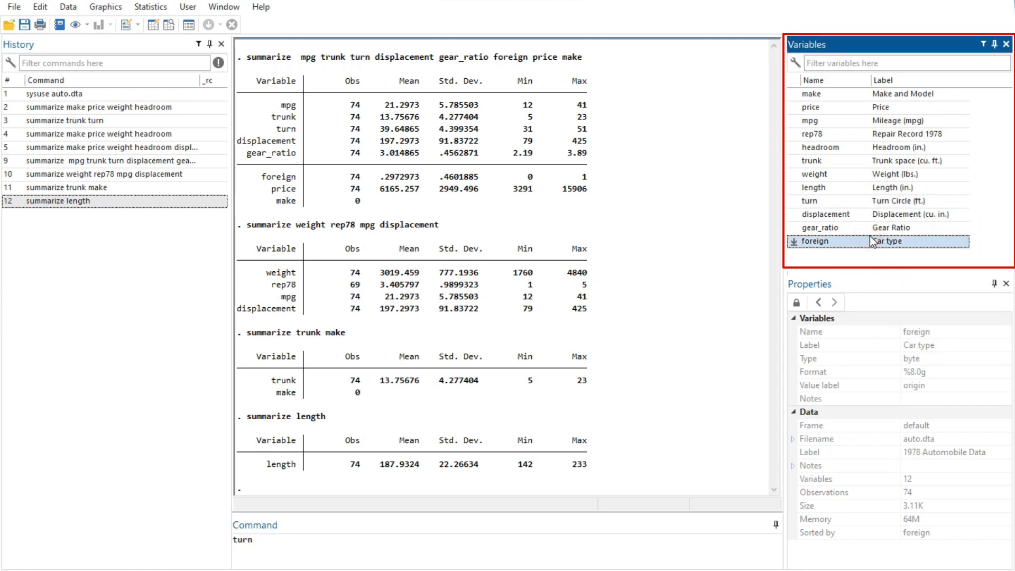
right_click(814, 241)
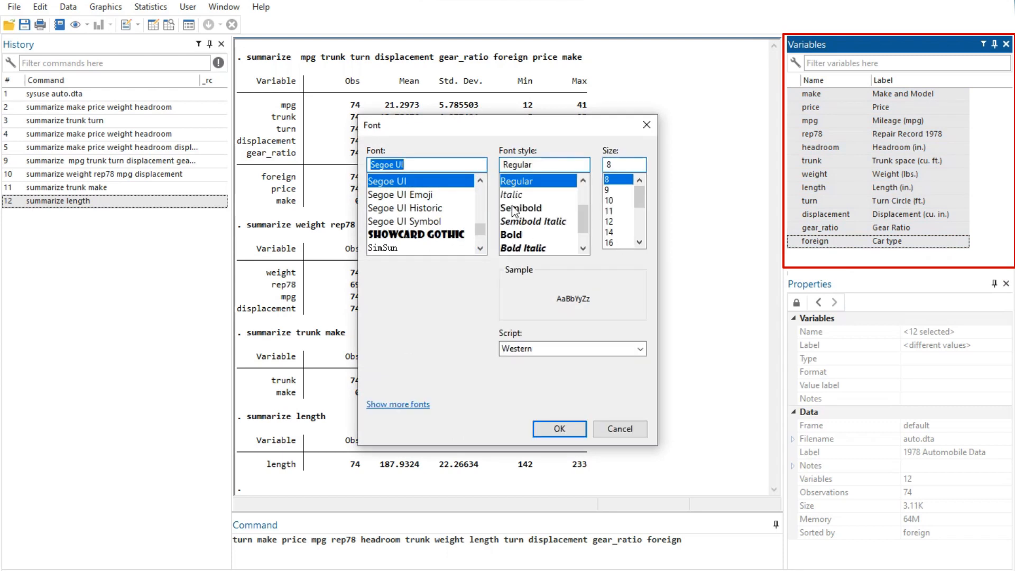
- Set the variable-list font to size 10, then reopen Font options to restore it
click(612, 200)
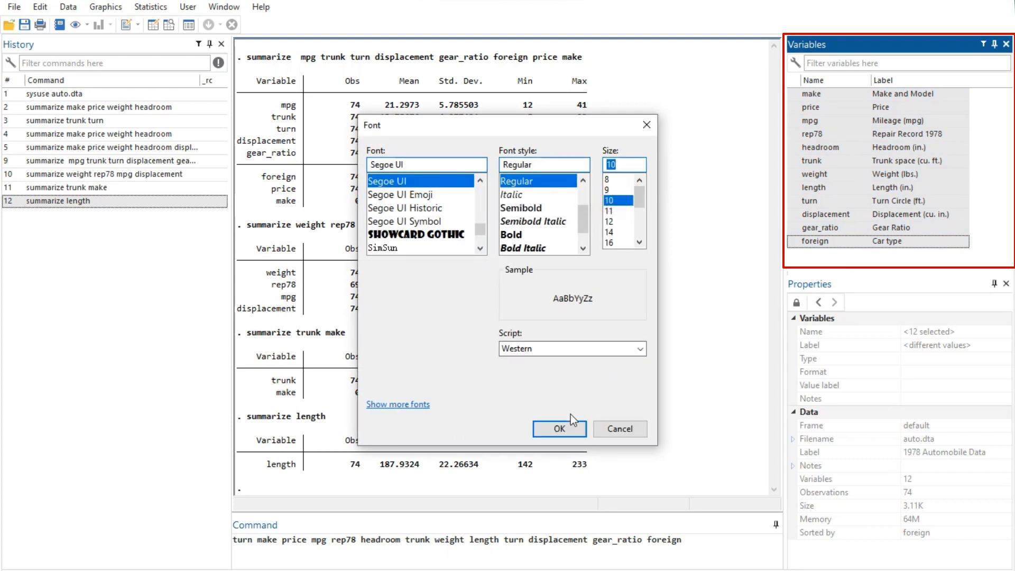
right_click(812, 174)
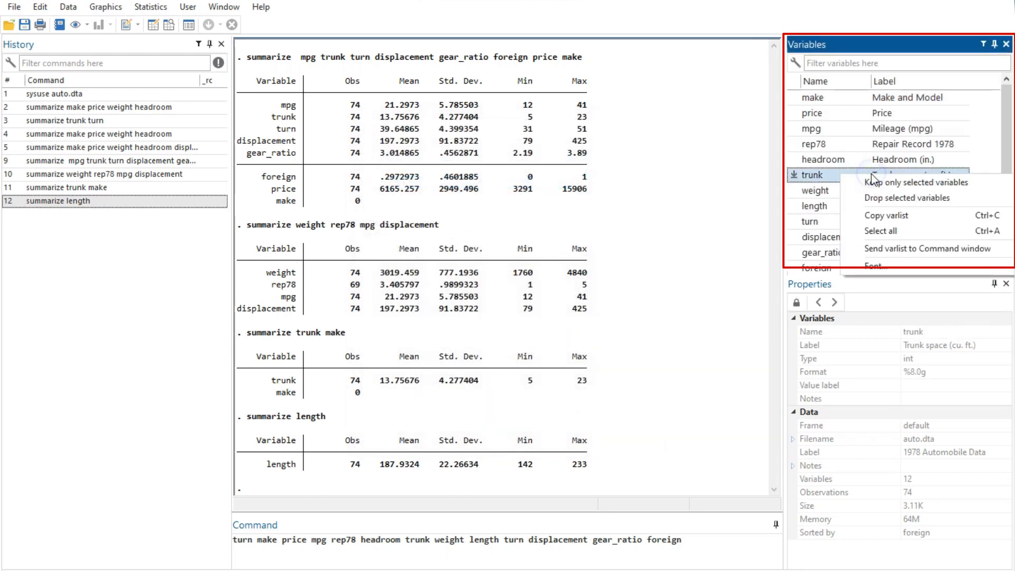
click(874, 266)
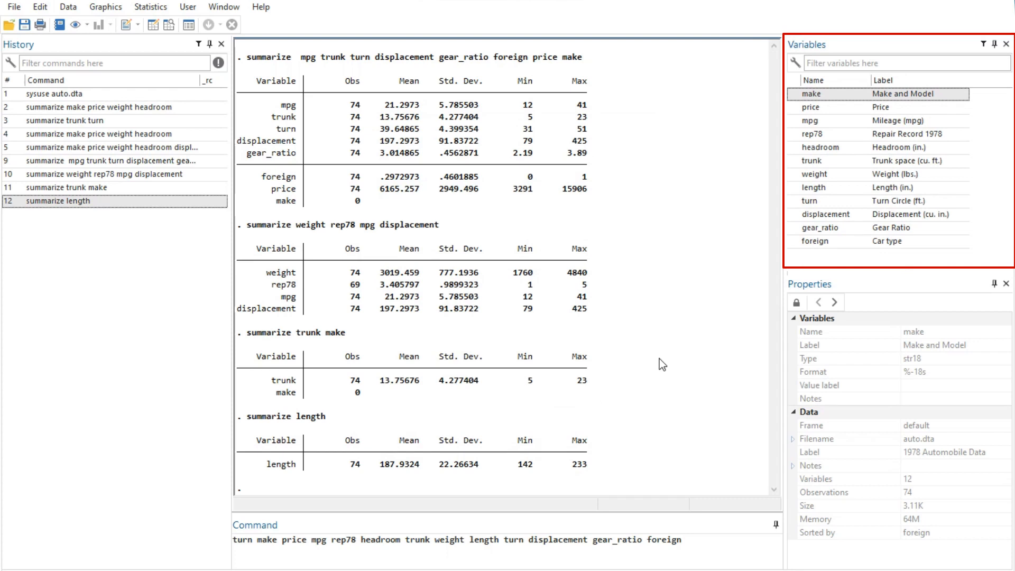
mouse_move(1008, 44)
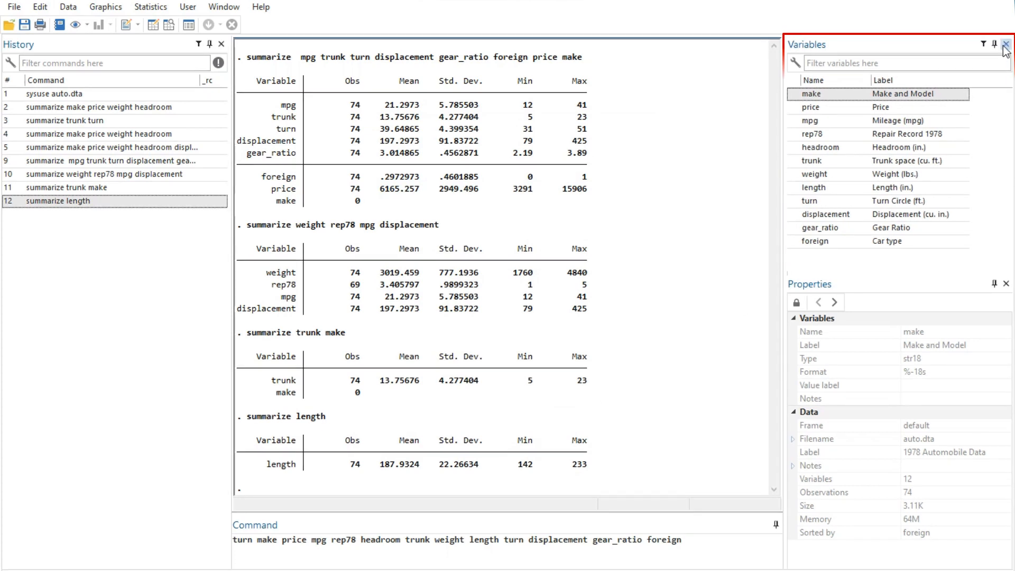
click(1008, 44)
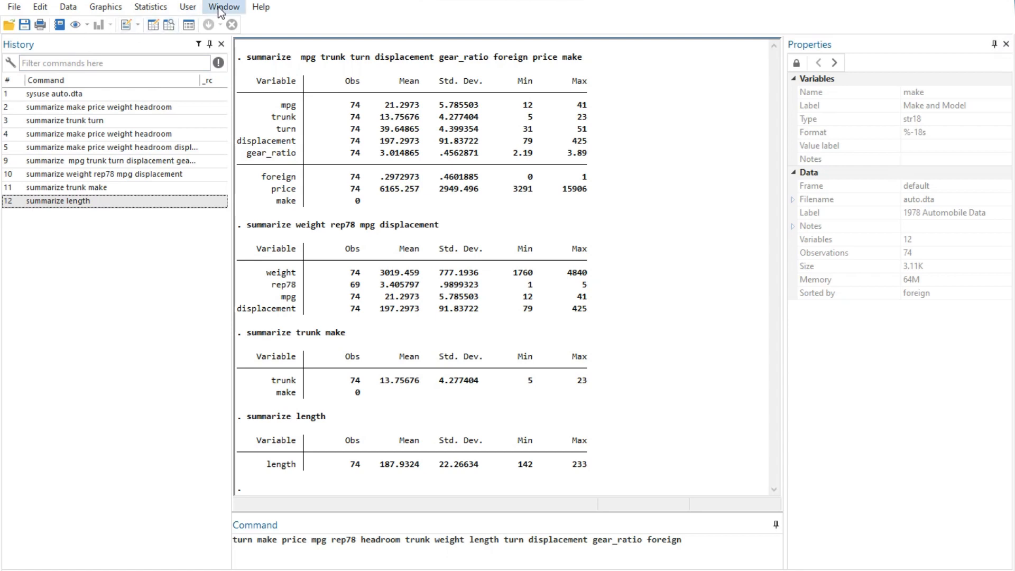
click(223, 7)
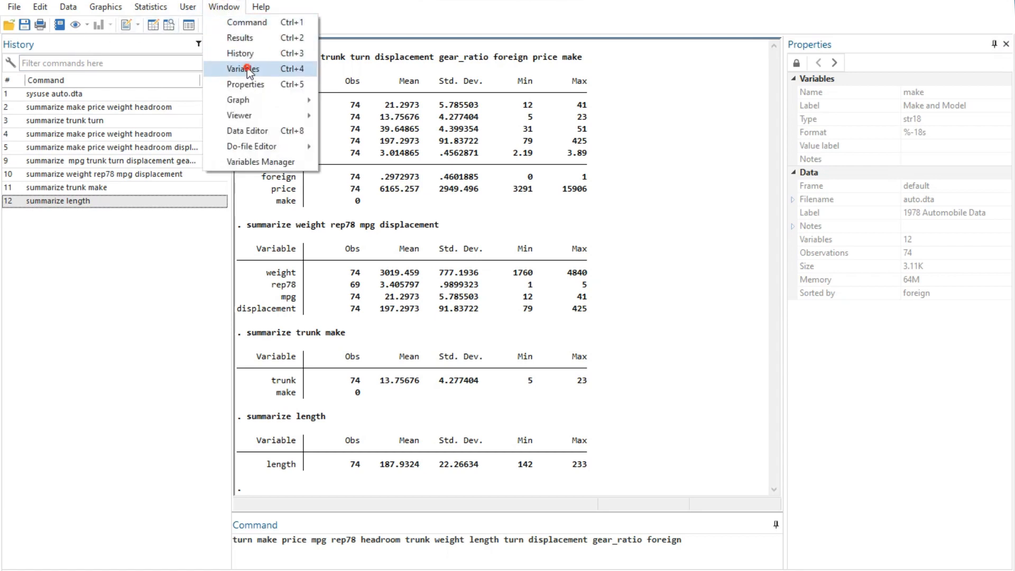
click(242, 69)
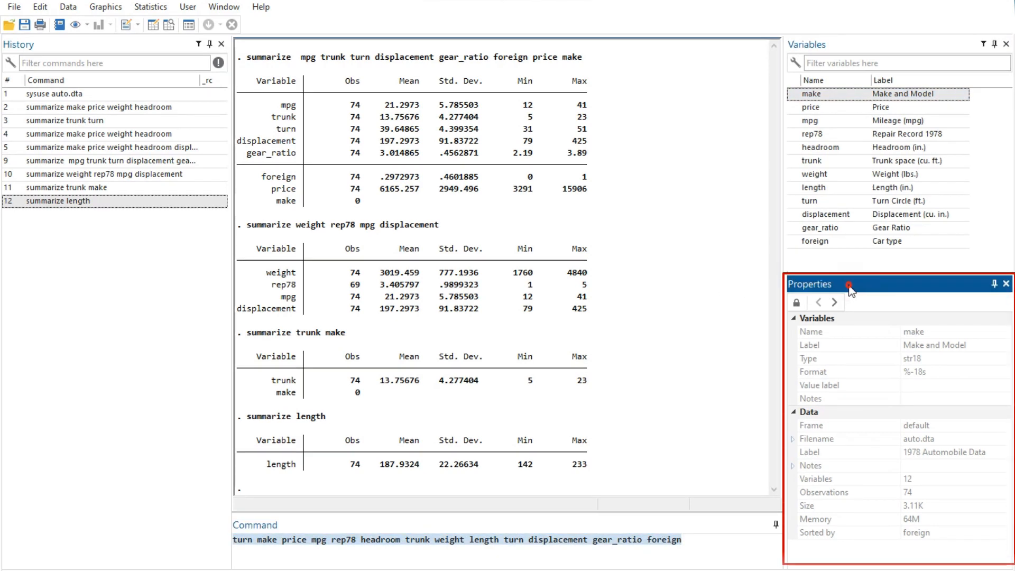
- View properties of price, turn, headroom/length/turn together, and finally gear_ratio
click(810, 107)
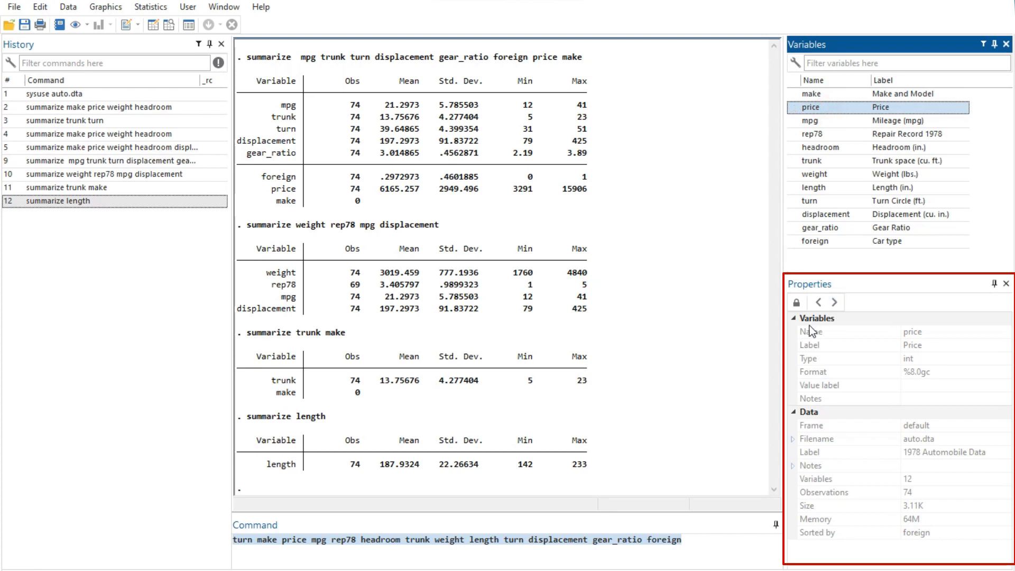
mouse_move(794, 301)
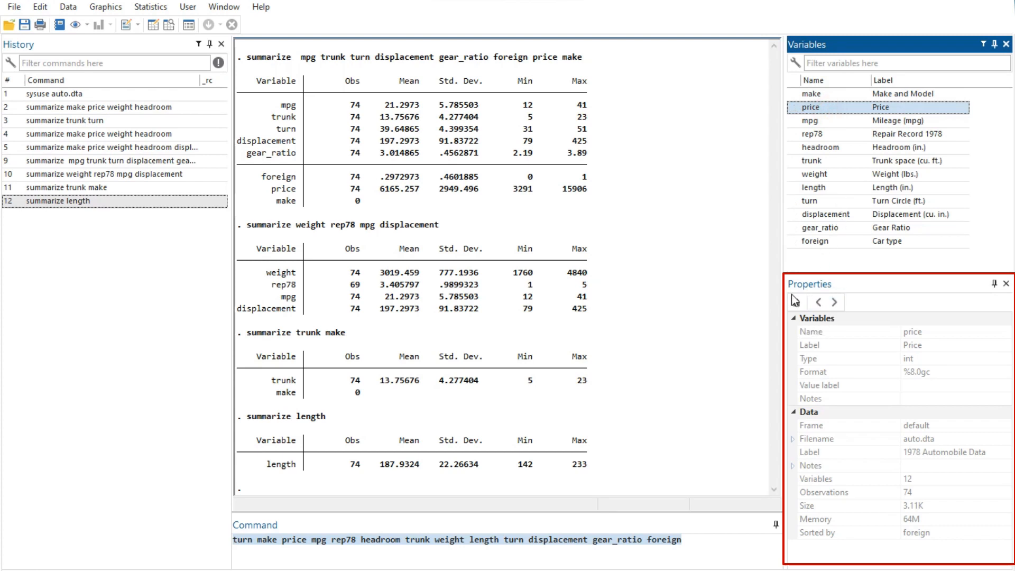
click(824, 345)
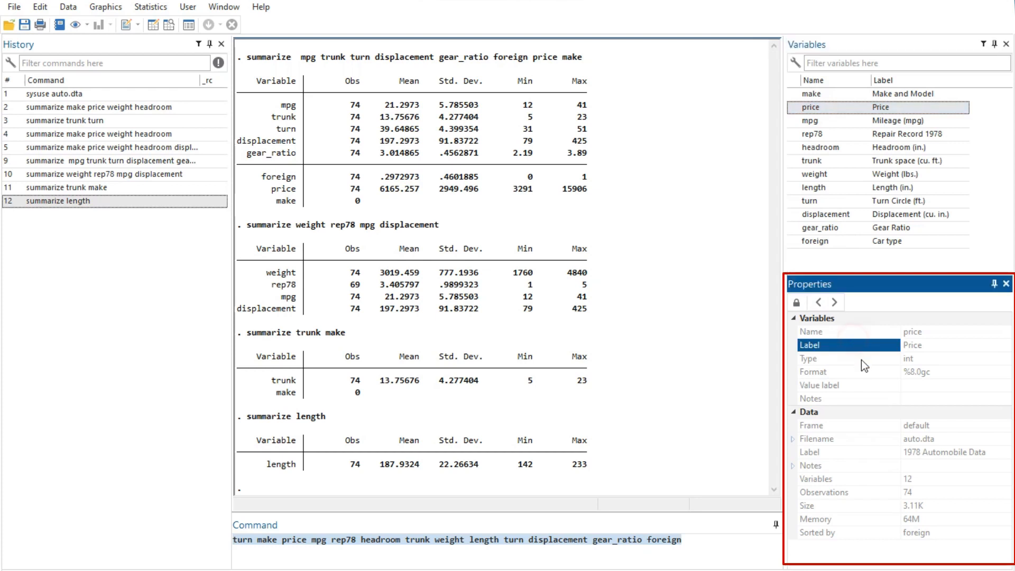
click(808, 201)
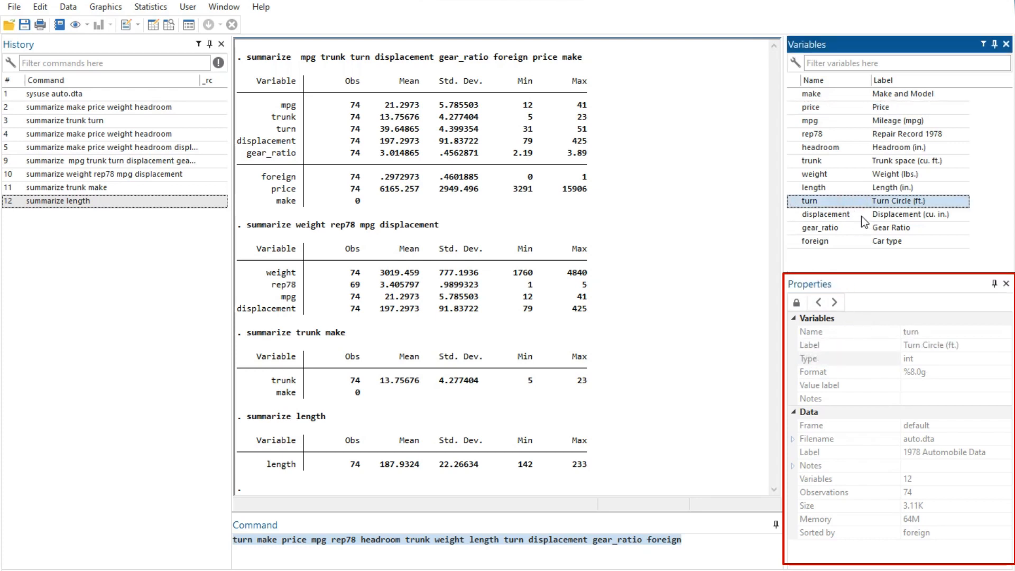
click(814, 187)
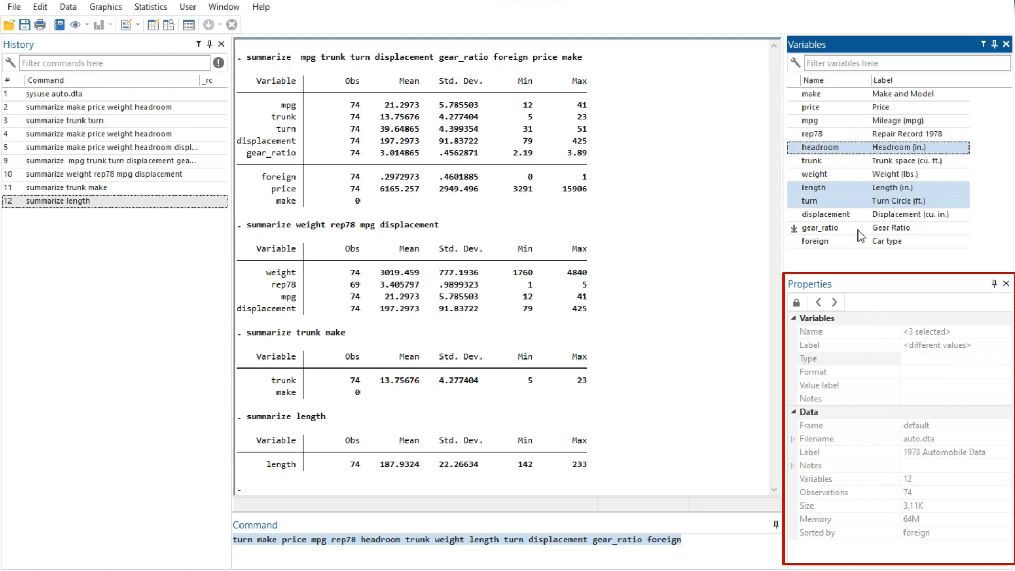
click(820, 227)
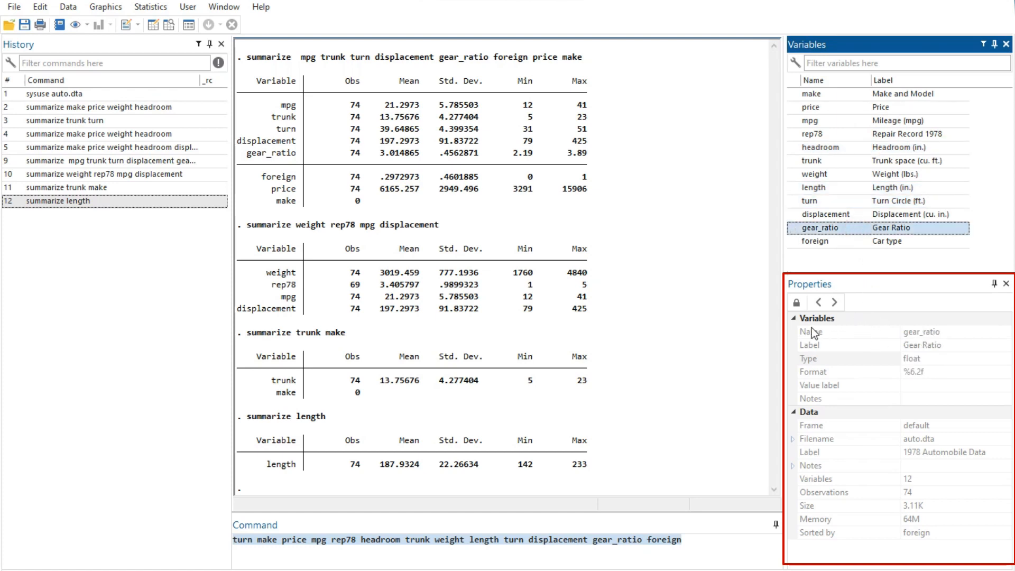
click(917, 342)
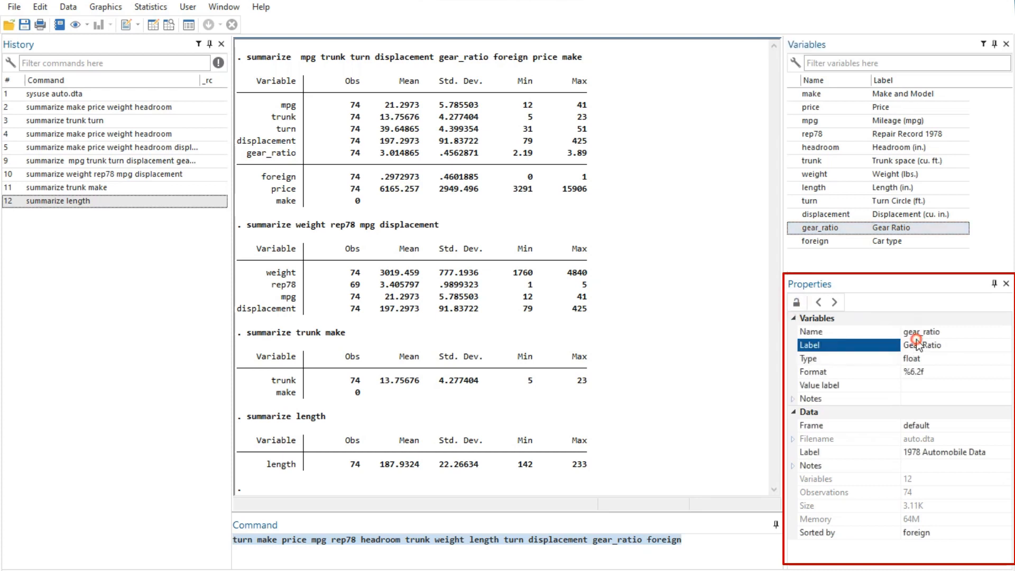
- Browse gear_ratio's and dataset property fields, view foreign, then step back to headroom
click(918, 372)
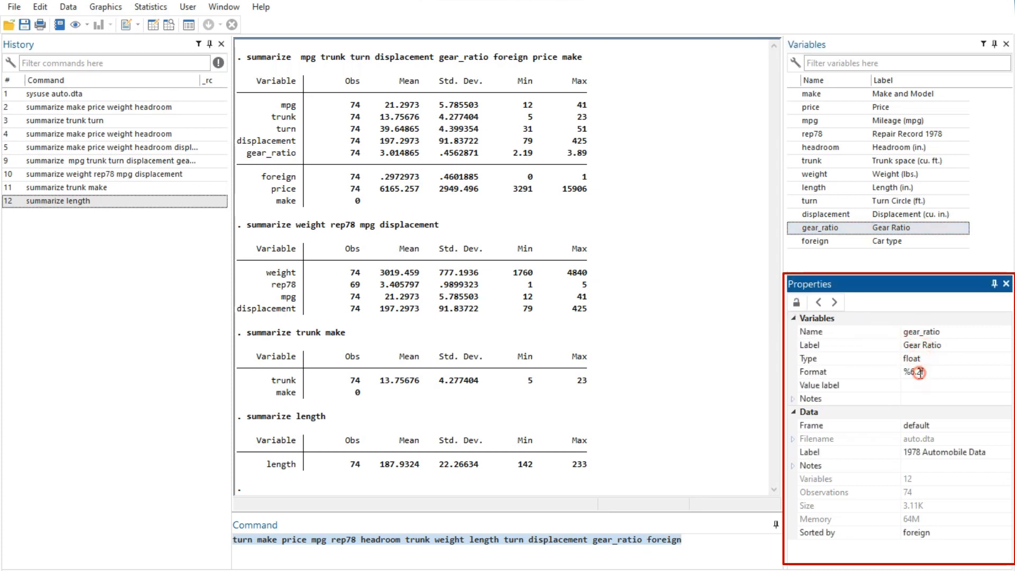
click(1003, 357)
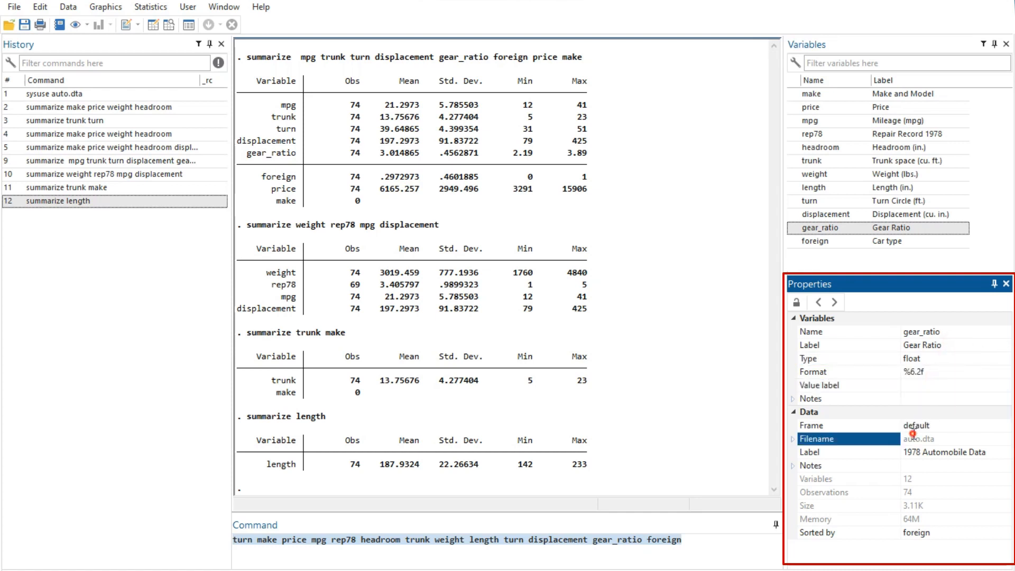
click(841, 452)
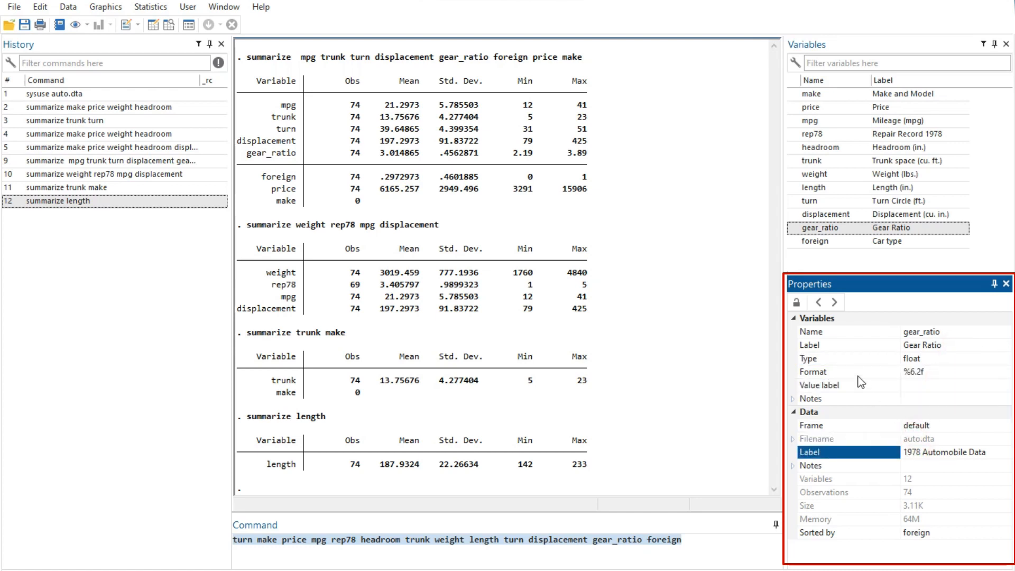
mouse_move(797, 301)
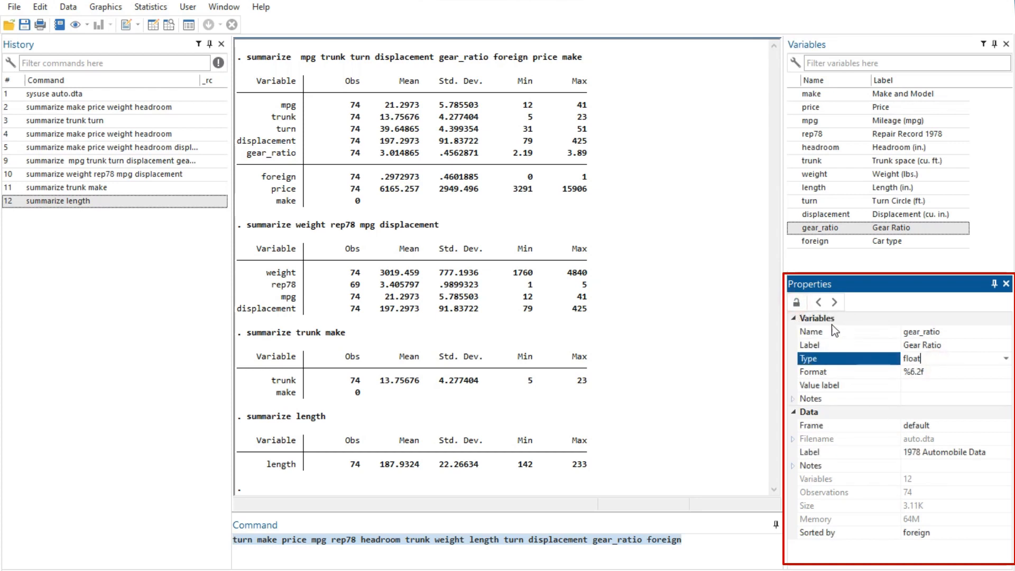
click(849, 386)
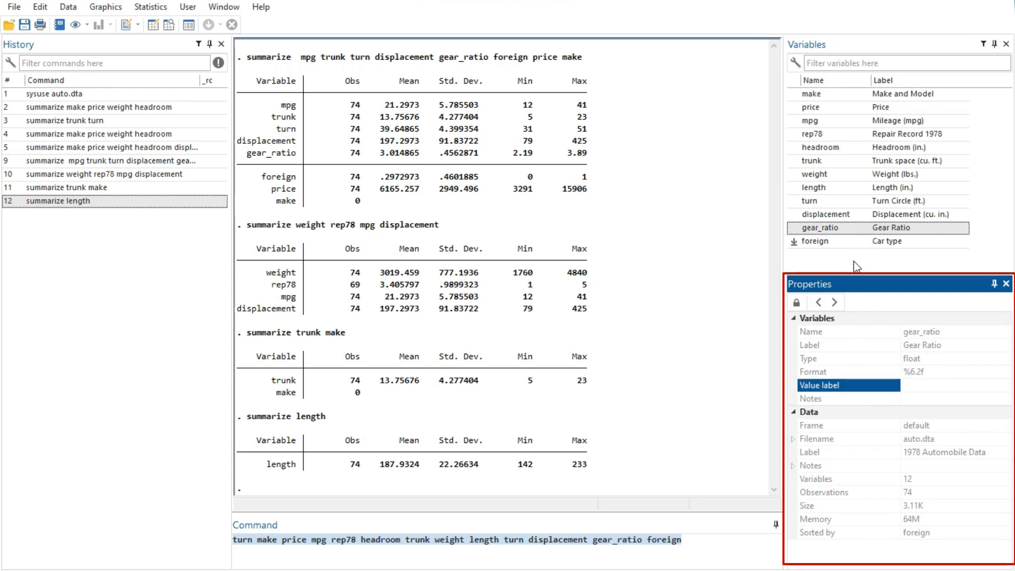
click(822, 241)
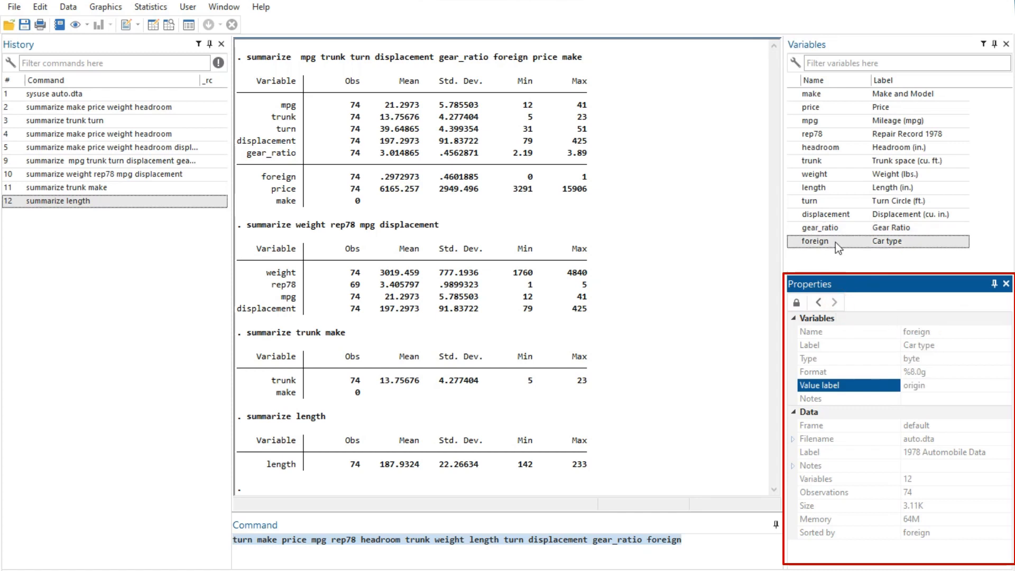
click(817, 302)
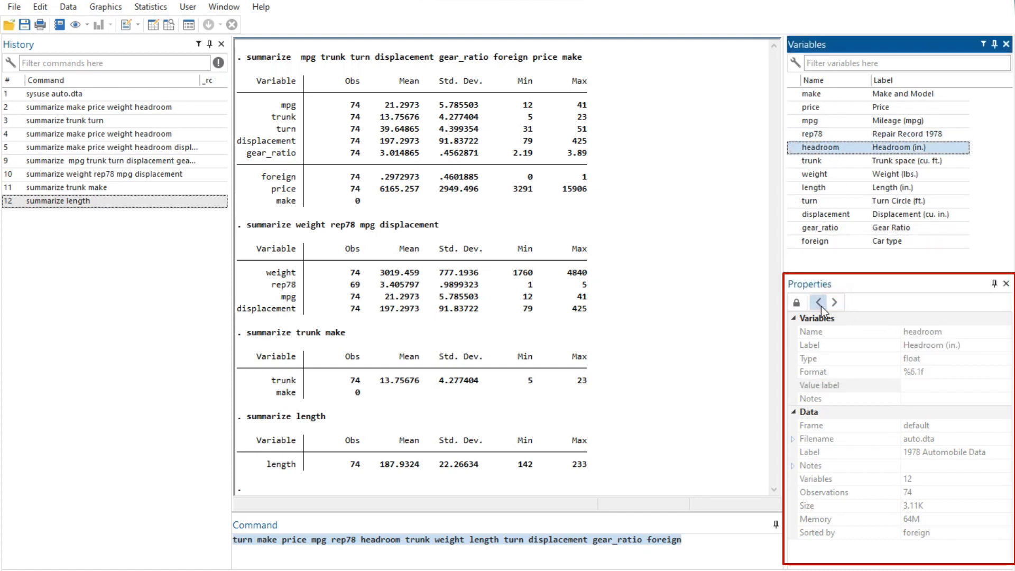
mouse_move(818, 302)
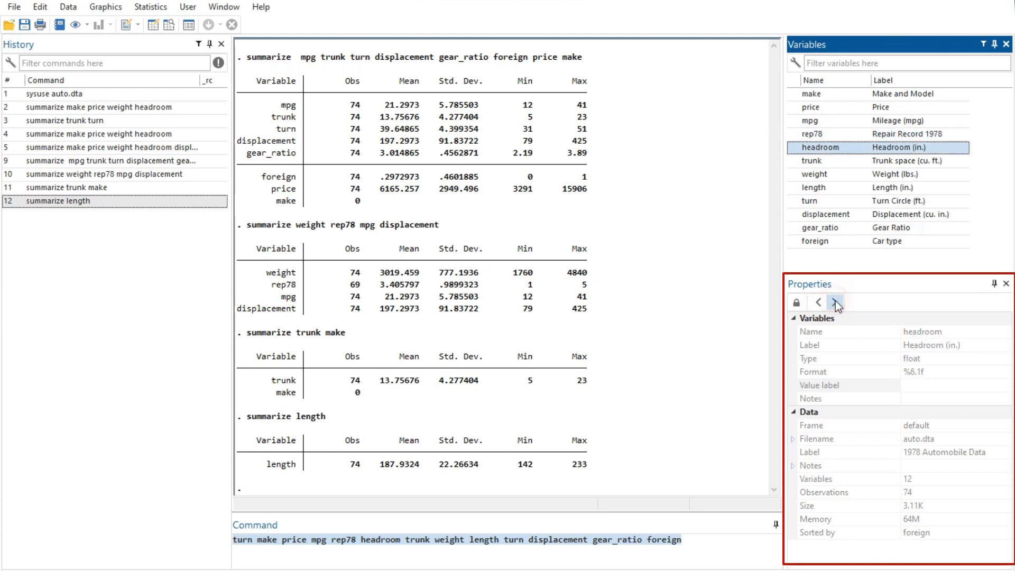
- Step forward to rep78, close and restore the Properties window, then open the Variables Manager
click(812, 133)
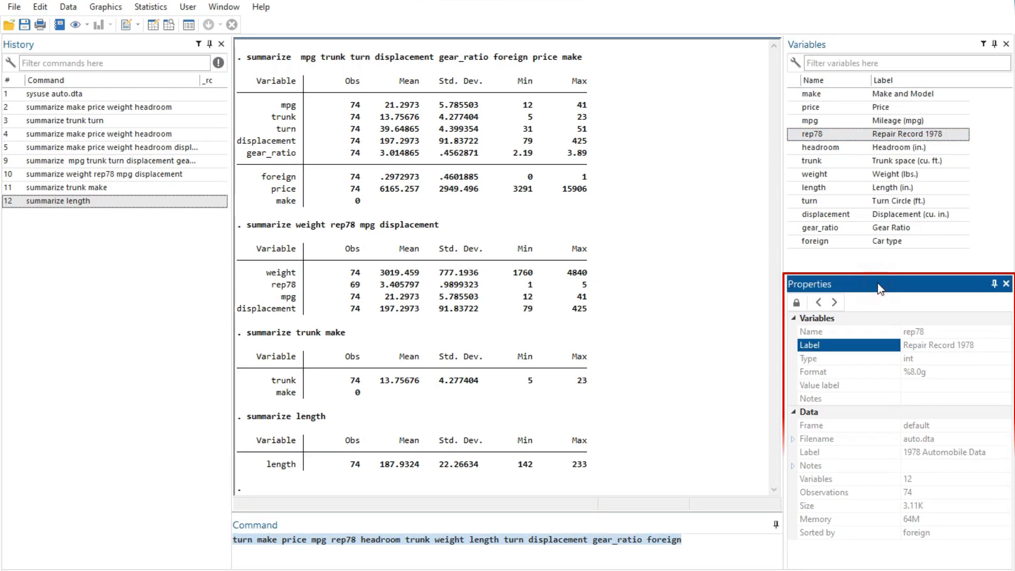
click(1006, 282)
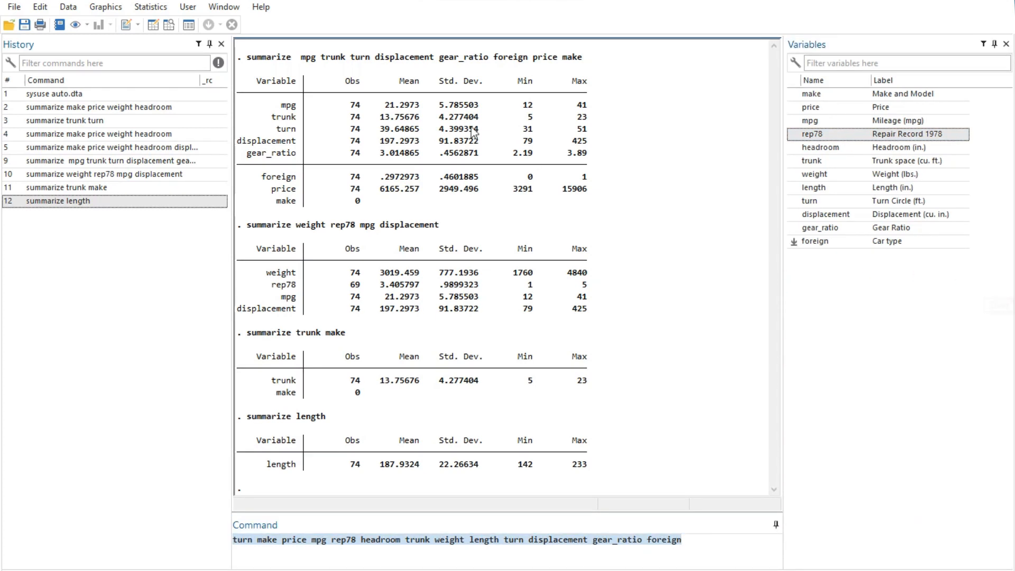
click(224, 6)
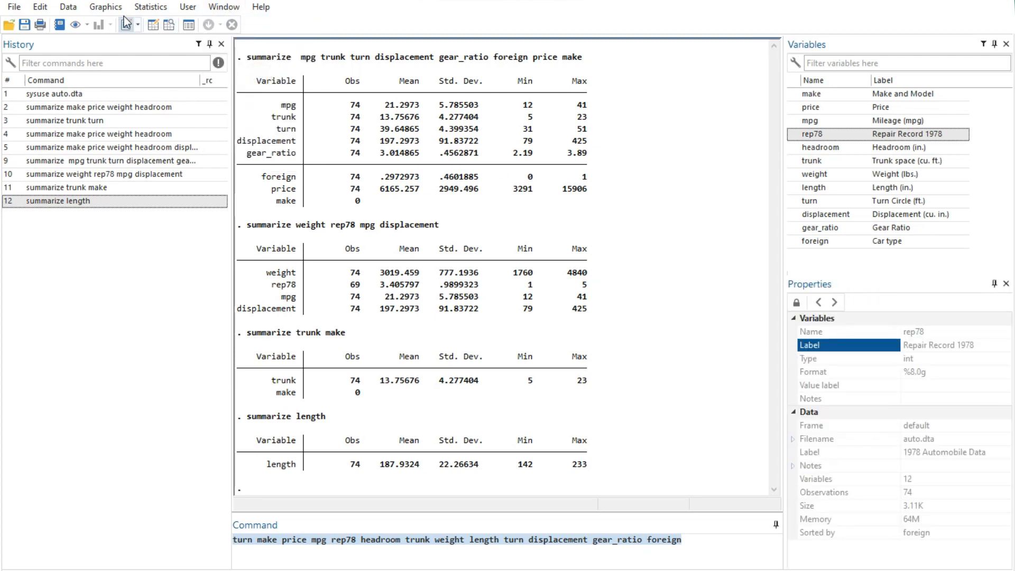
click(68, 7)
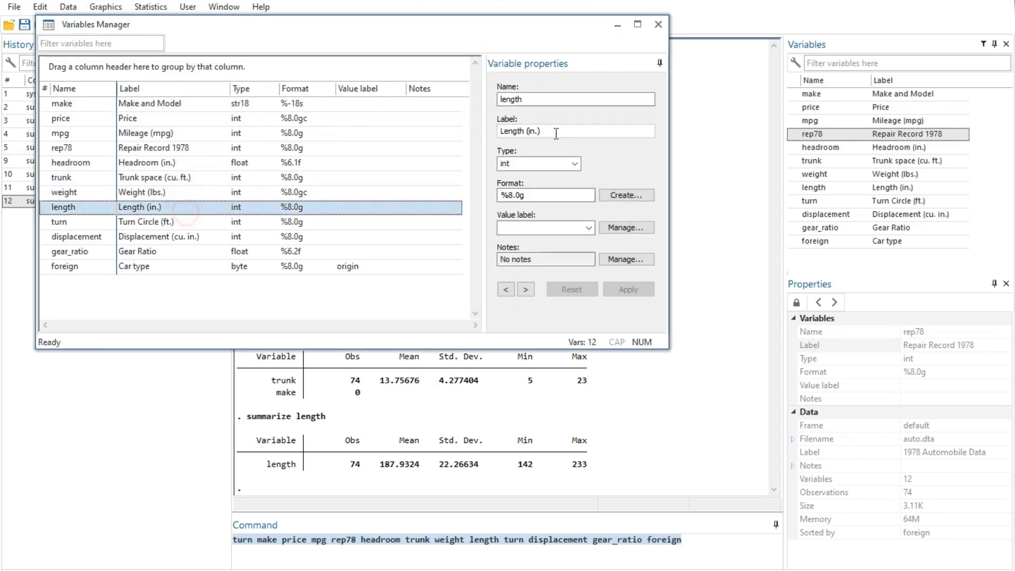
click(656, 25)
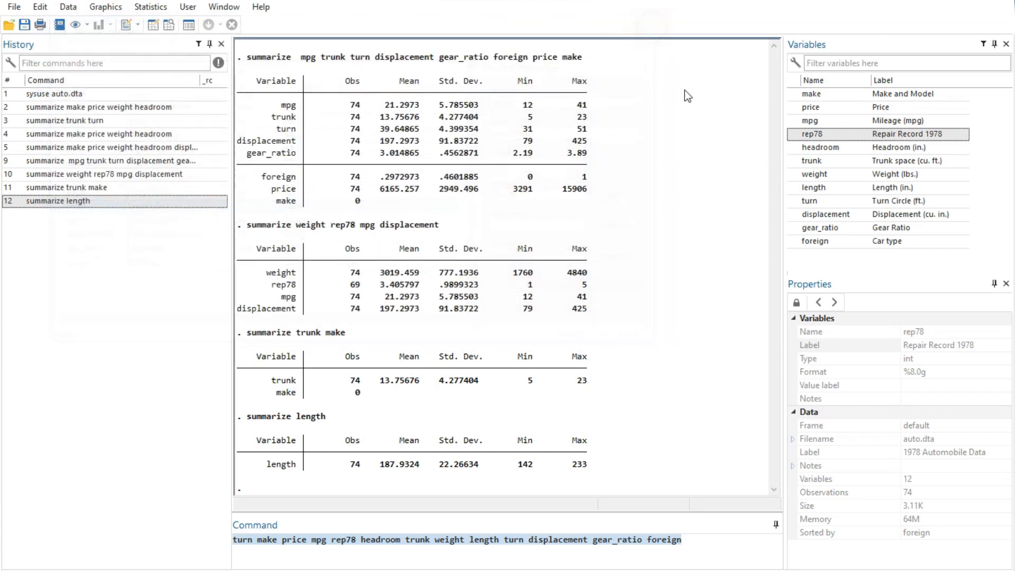